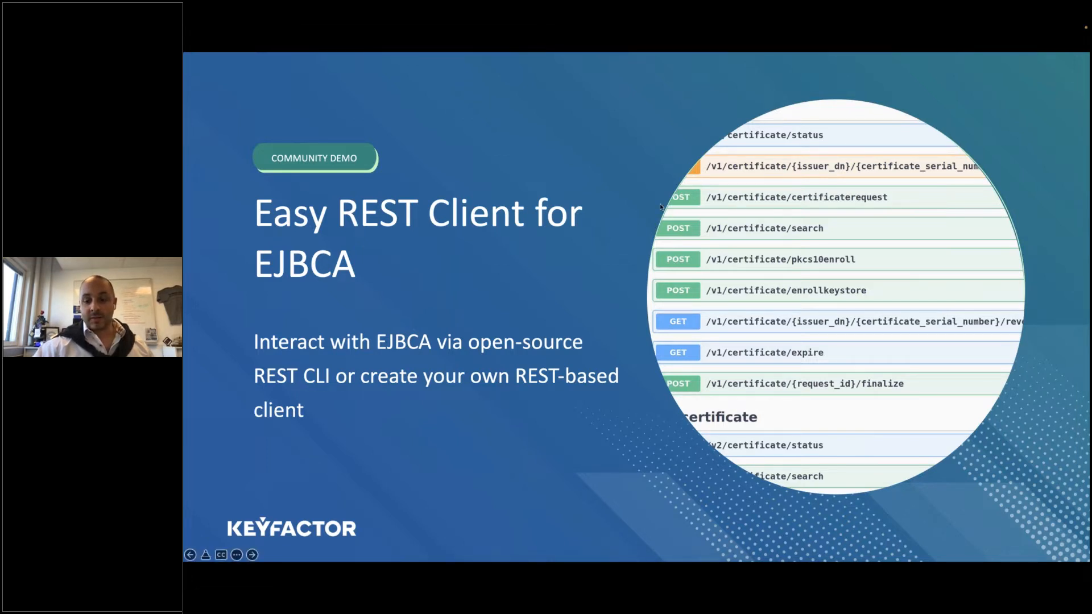
# Advance from the Easy REST Client title slide to the Agenda slide.
pyautogui.click(252, 555)
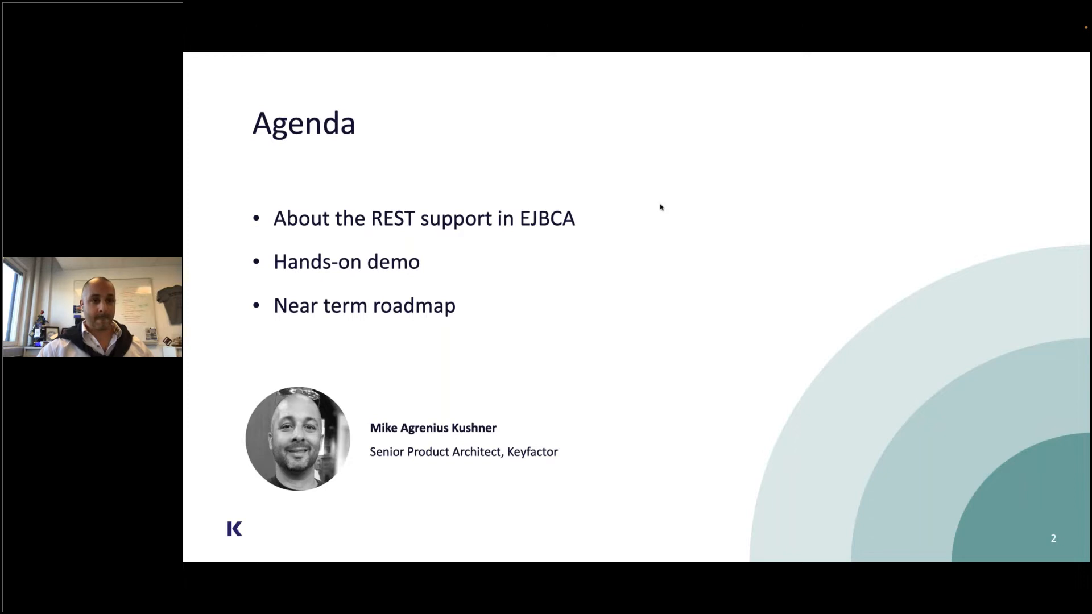
# Advance through the slides to slide 5, Pick and Build.
pyautogui.press('Right')
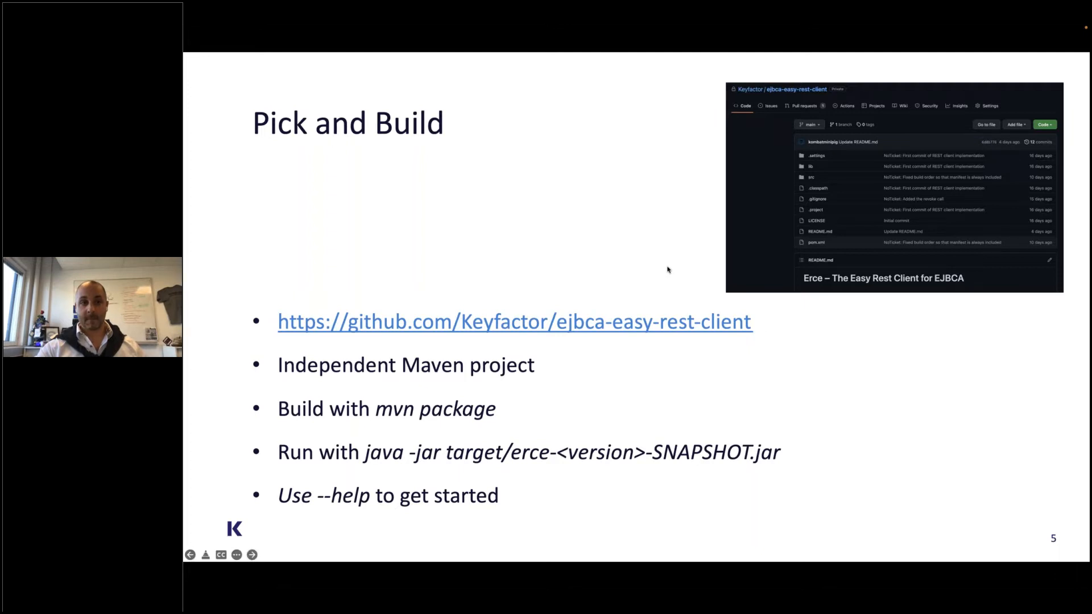
# Leave the slideshow for Firefox's Docker Hub keyfactor/ejbca-ce page.
pyautogui.click(252, 555)
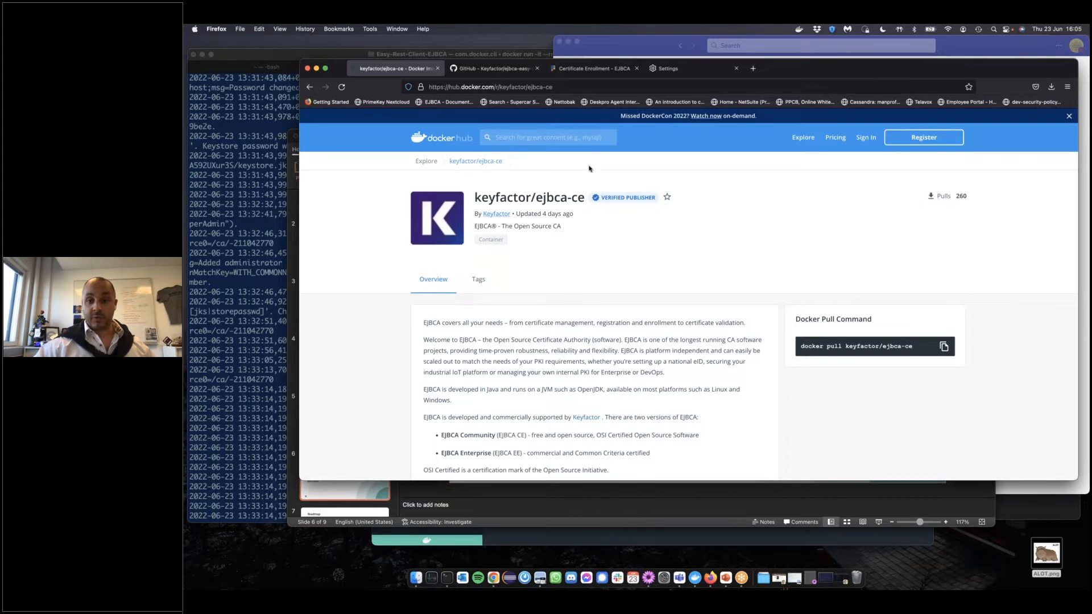
pyautogui.moveTo(603, 197)
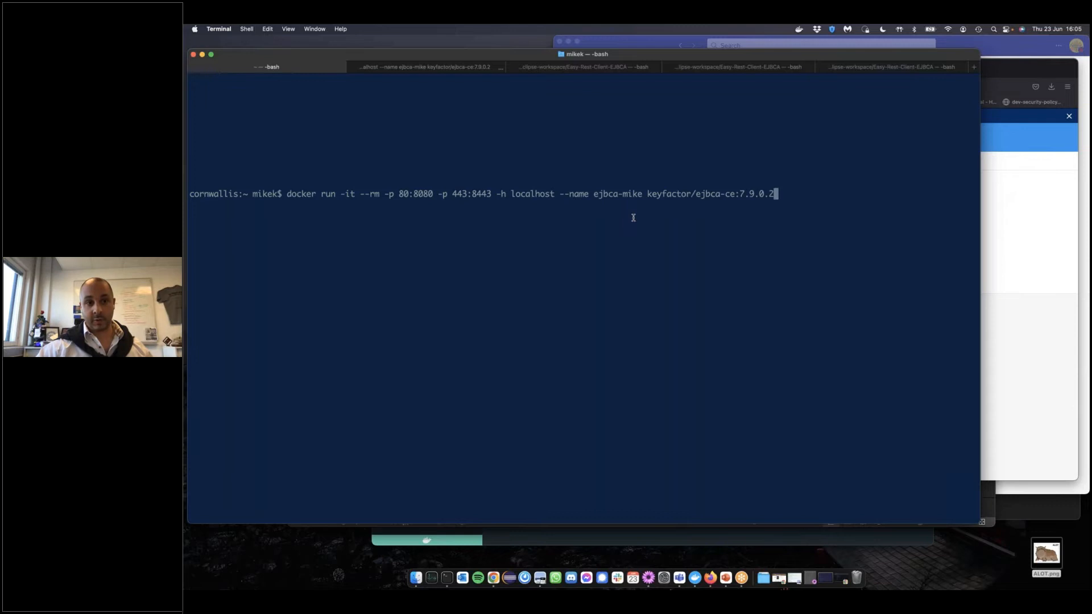
pyautogui.moveTo(328, 176)
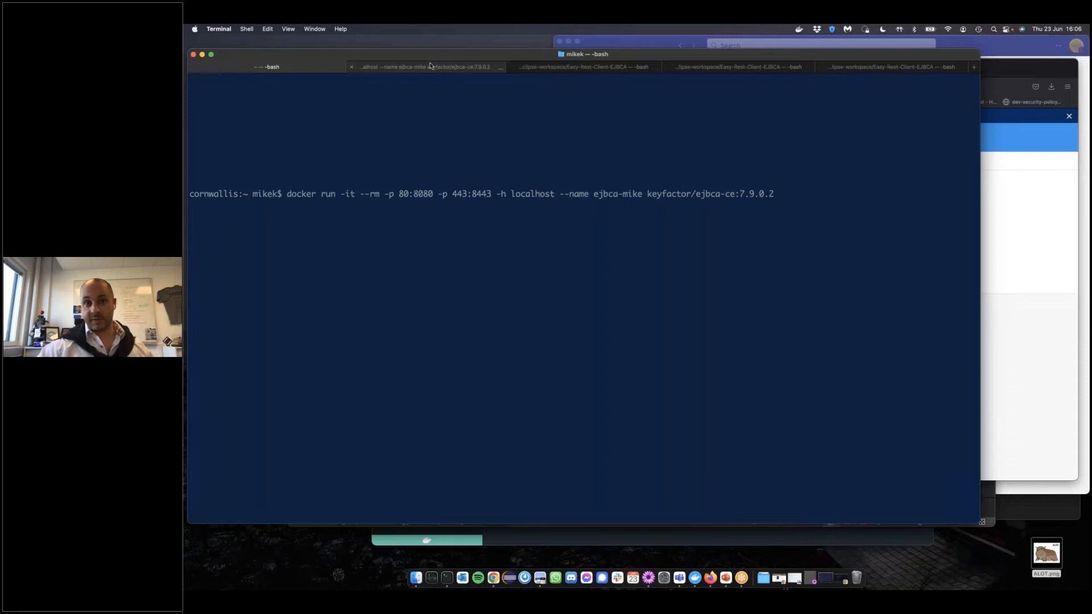
pyautogui.moveTo(429, 66)
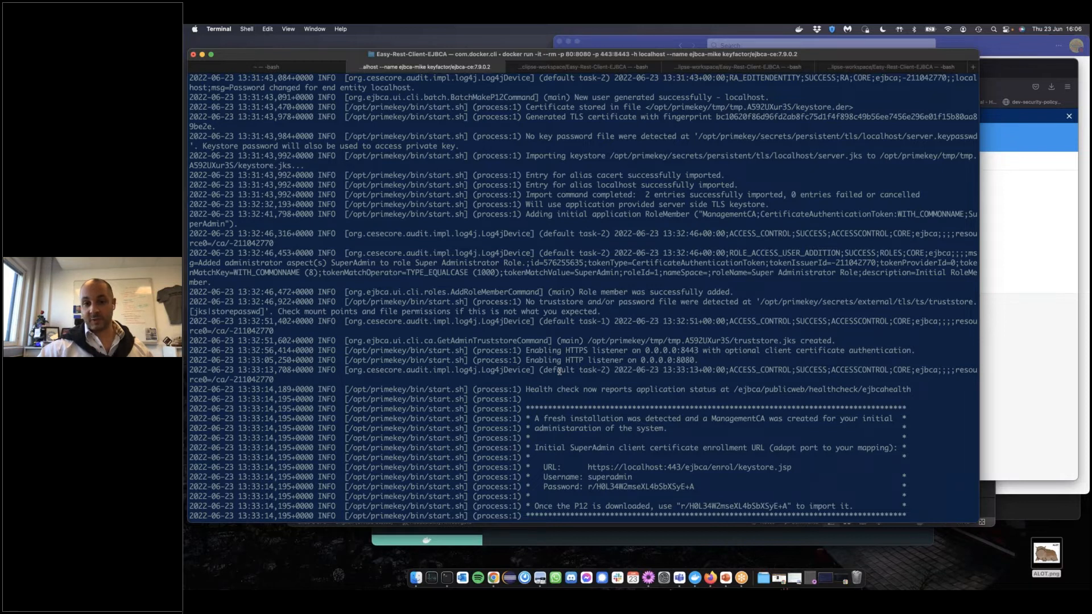
pyautogui.moveTo(626, 411)
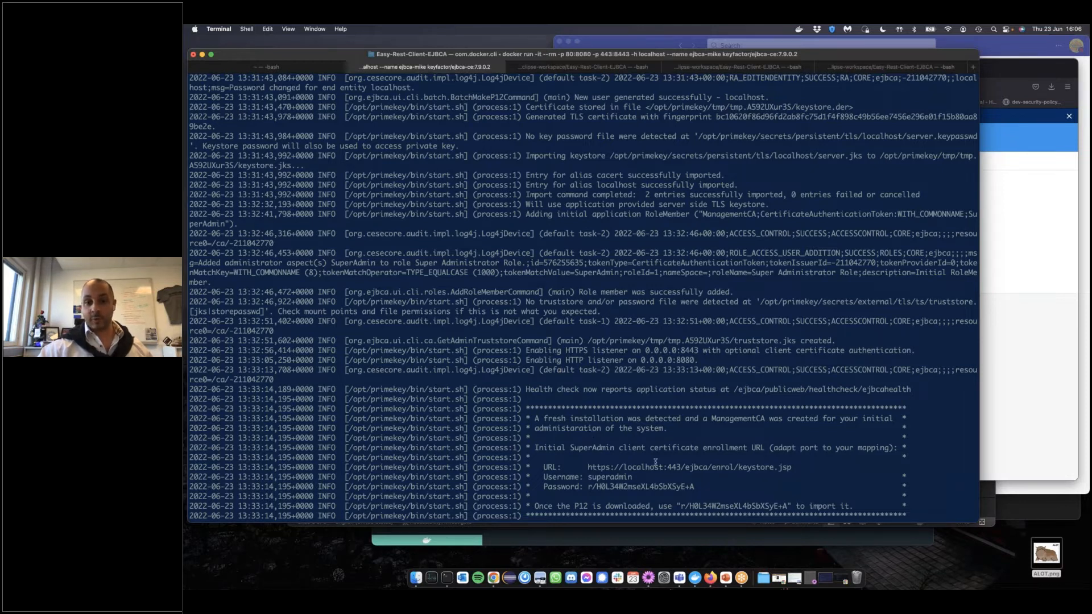
pyautogui.moveTo(753, 479)
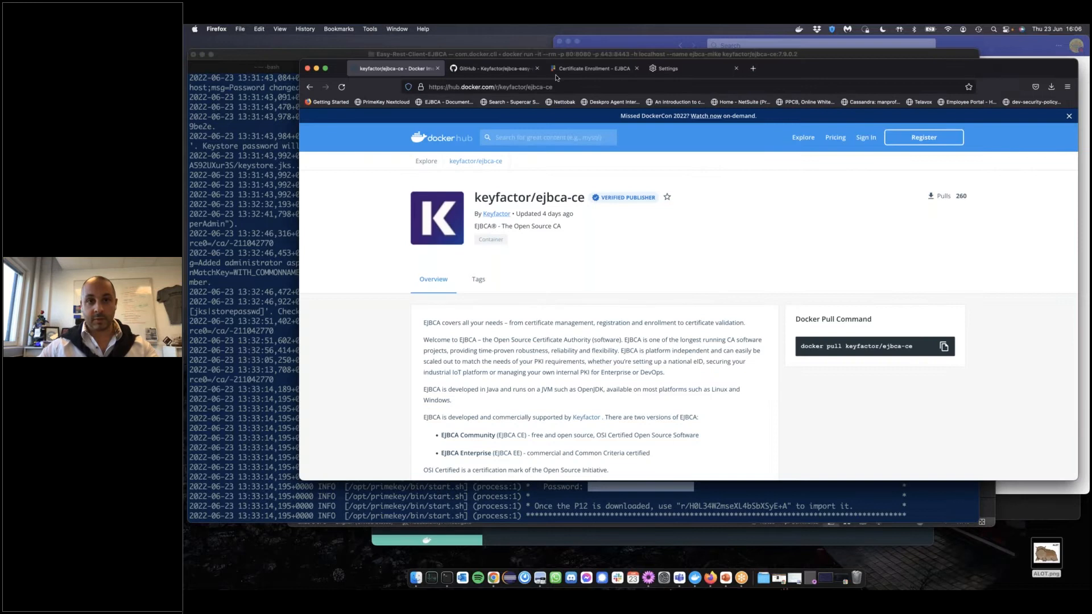
# Reload the Certificate Enrollment tab and accept the localhost certificate risk to reach Keystore Enrollment.
pyautogui.click(594, 69)
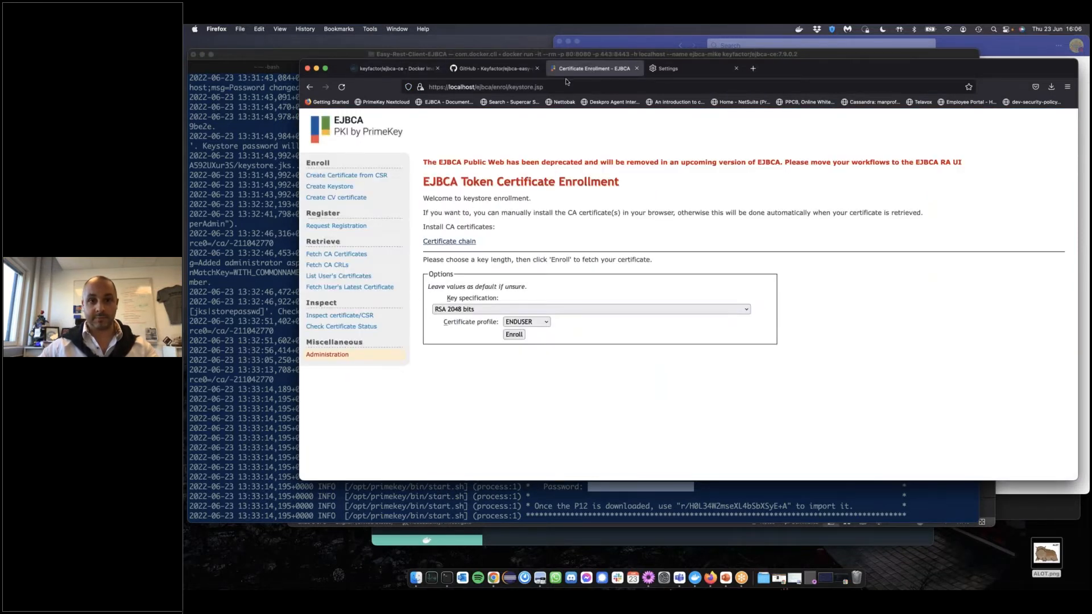
pyautogui.click(486, 86)
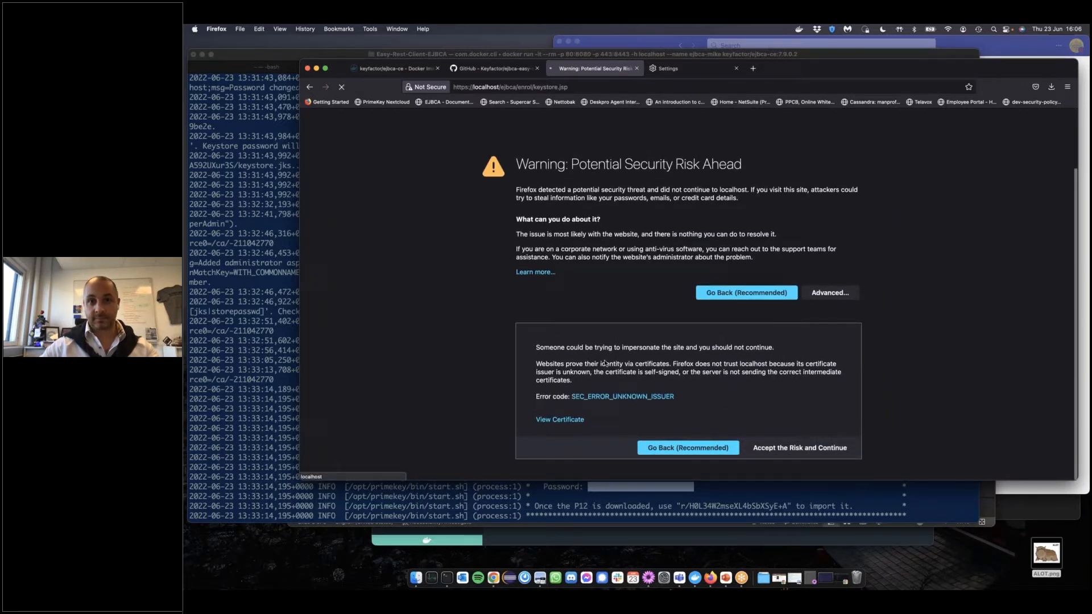
pyautogui.click(800, 447)
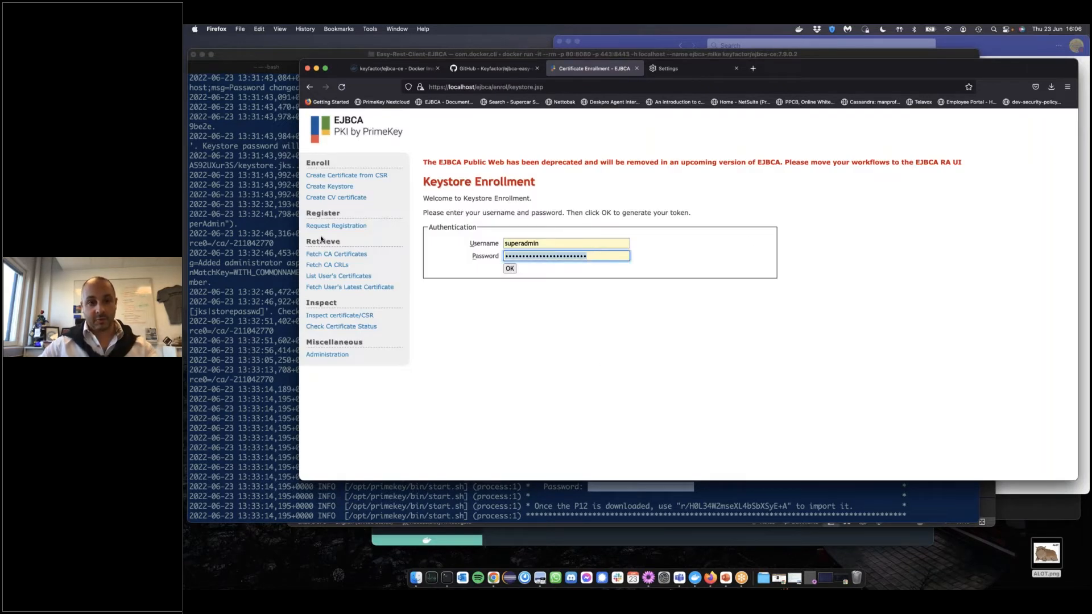
pyautogui.moveTo(744, 241)
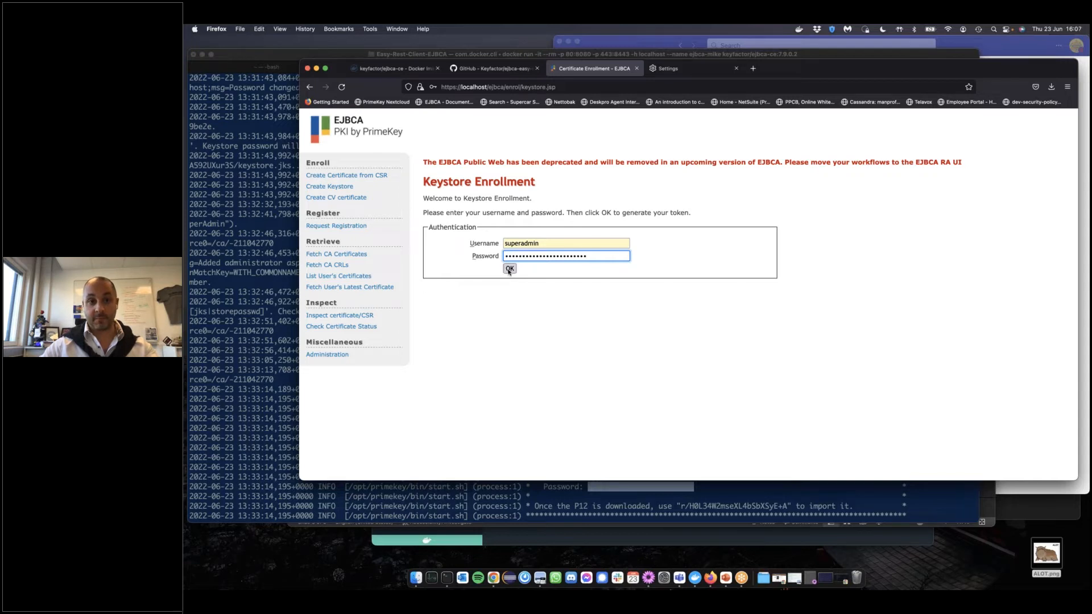
# Sign in as superadmin without saving the login and choose the RSA 2048 bits key specification.
pyautogui.click(509, 269)
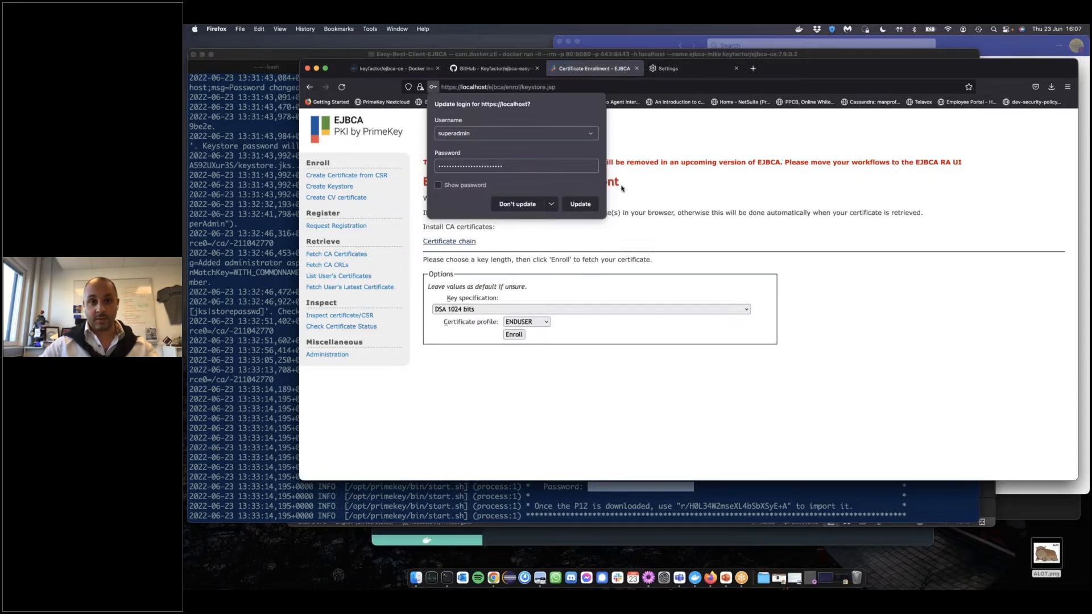
pyautogui.click(517, 204)
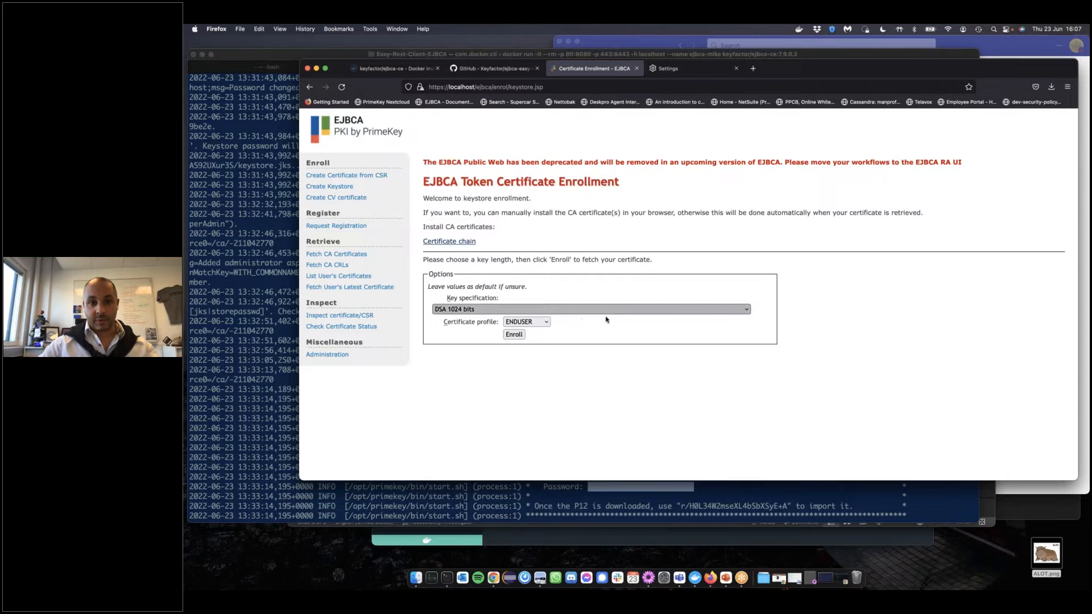
pyautogui.click(591, 308)
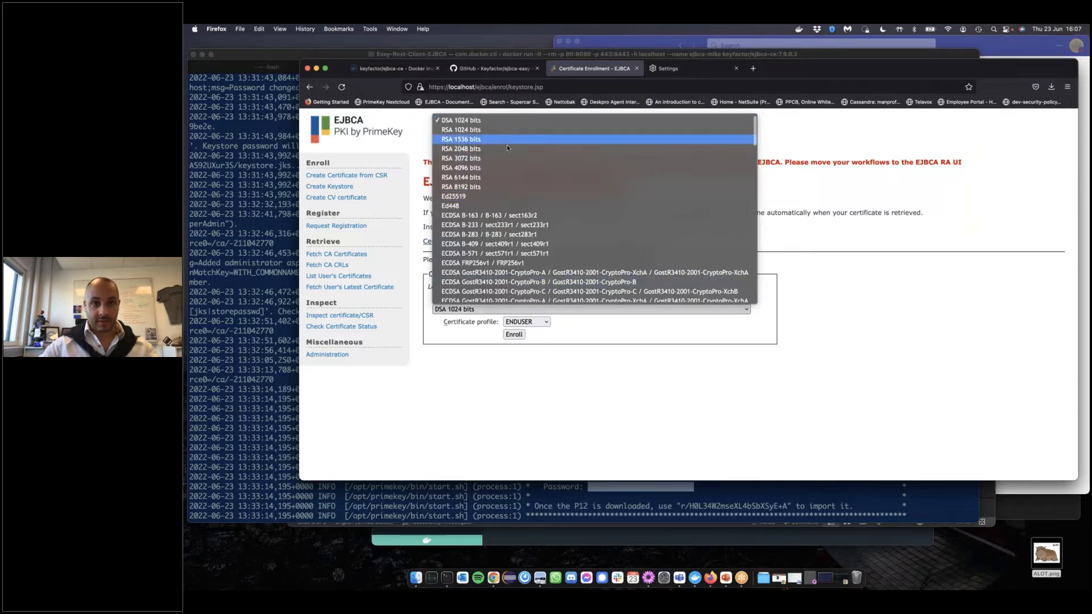
pyautogui.click(461, 148)
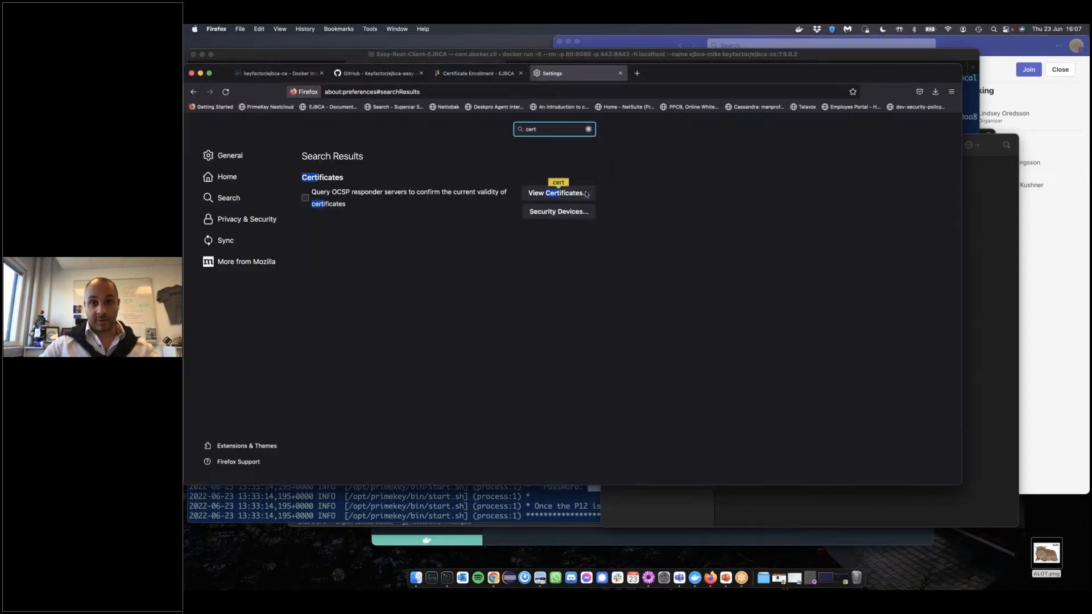
# Import superadmin.p12 with its password into Firefox's certificate manager and return to the enrollment page.
pyautogui.click(556, 193)
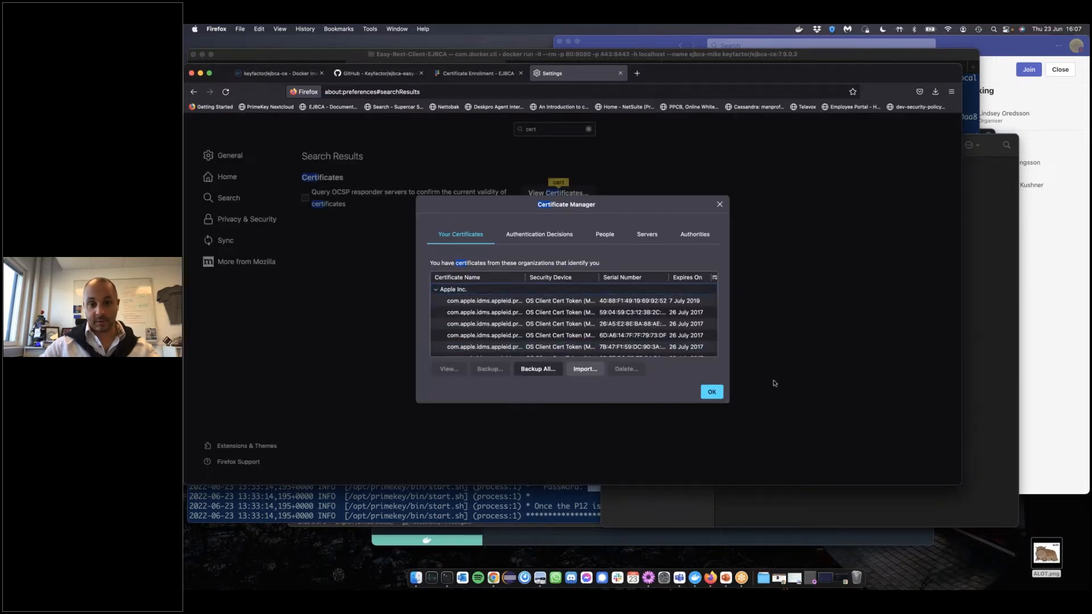
pyautogui.click(584, 369)
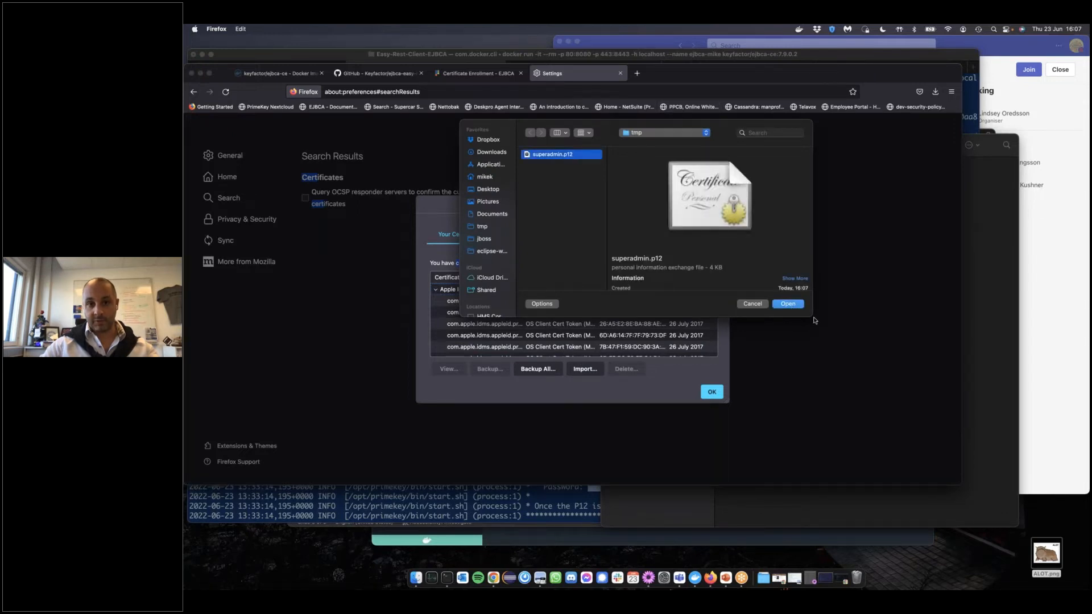
pyautogui.click(787, 302)
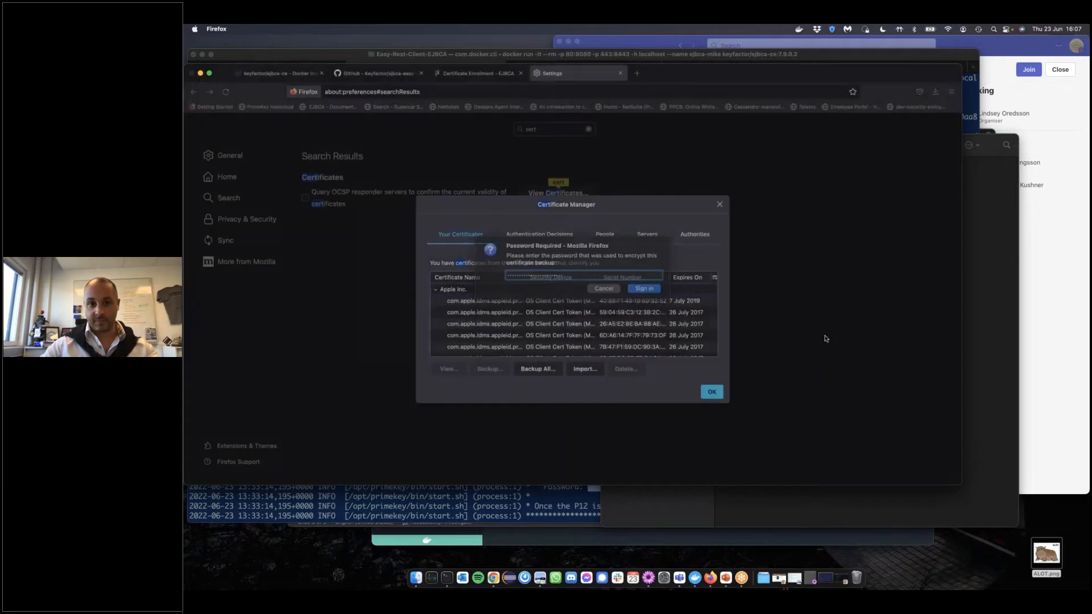
pyautogui.click(603, 288)
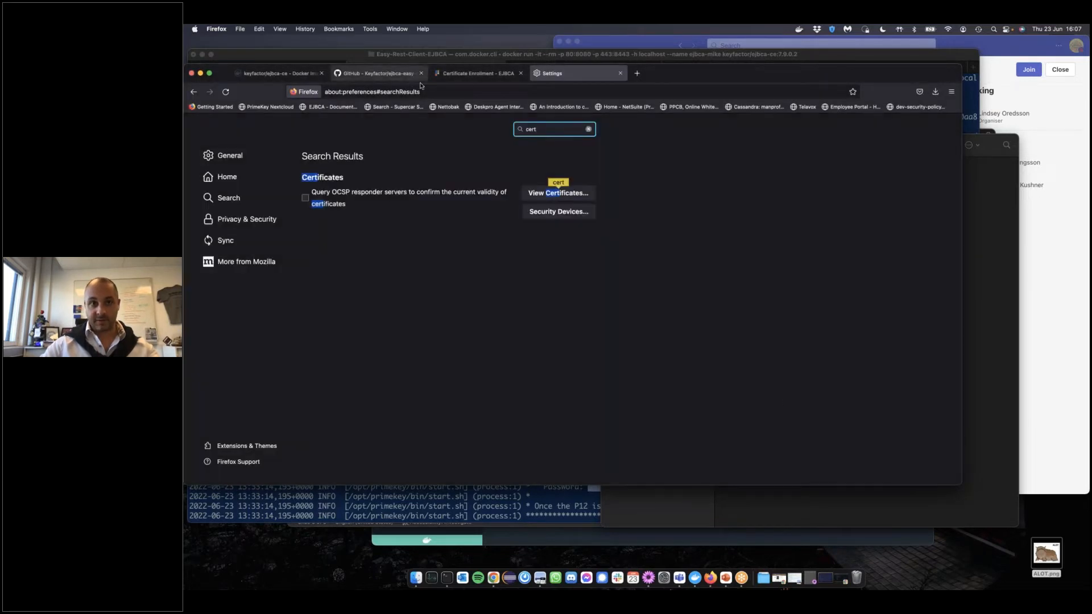
pyautogui.click(477, 73)
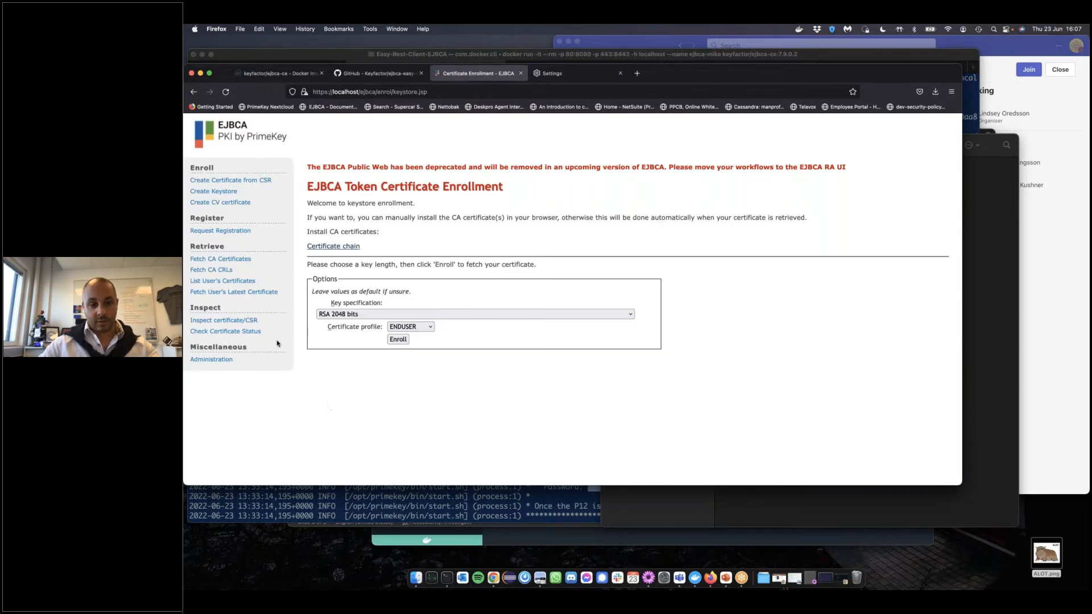
# Reopen localhost/ejbca/adminweb in a new Work container tab until the client certificate prompt appears.
pyautogui.click(212, 359)
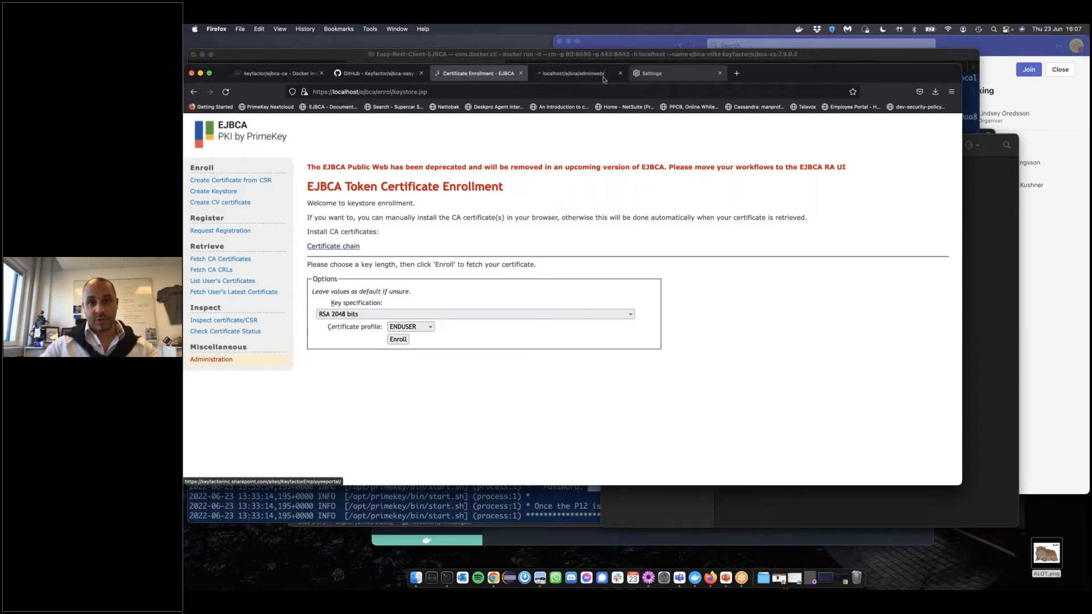
pyautogui.click(572, 73)
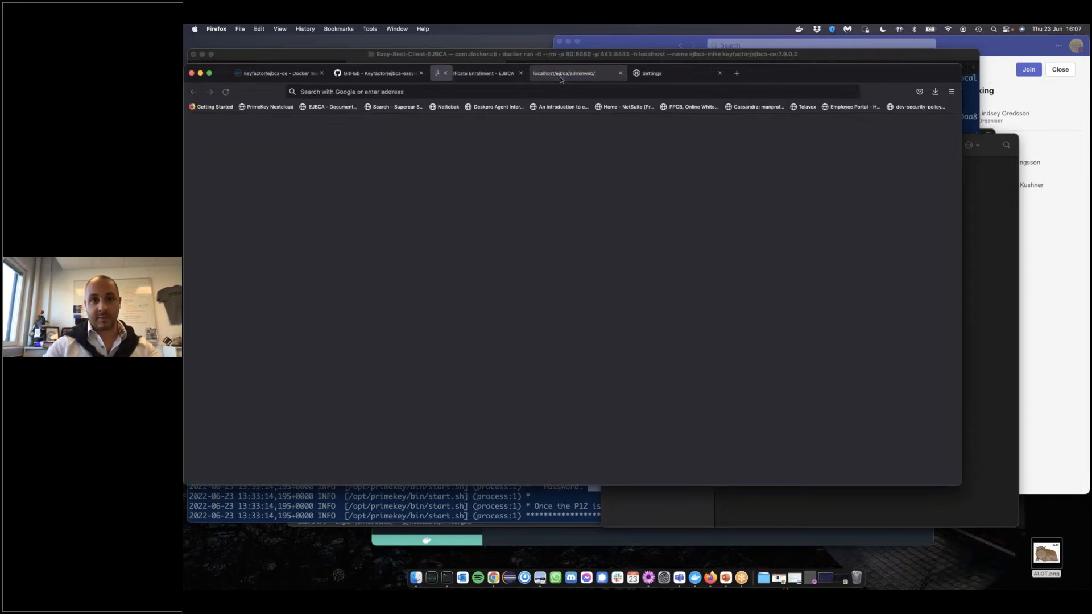
pyautogui.click(240, 28)
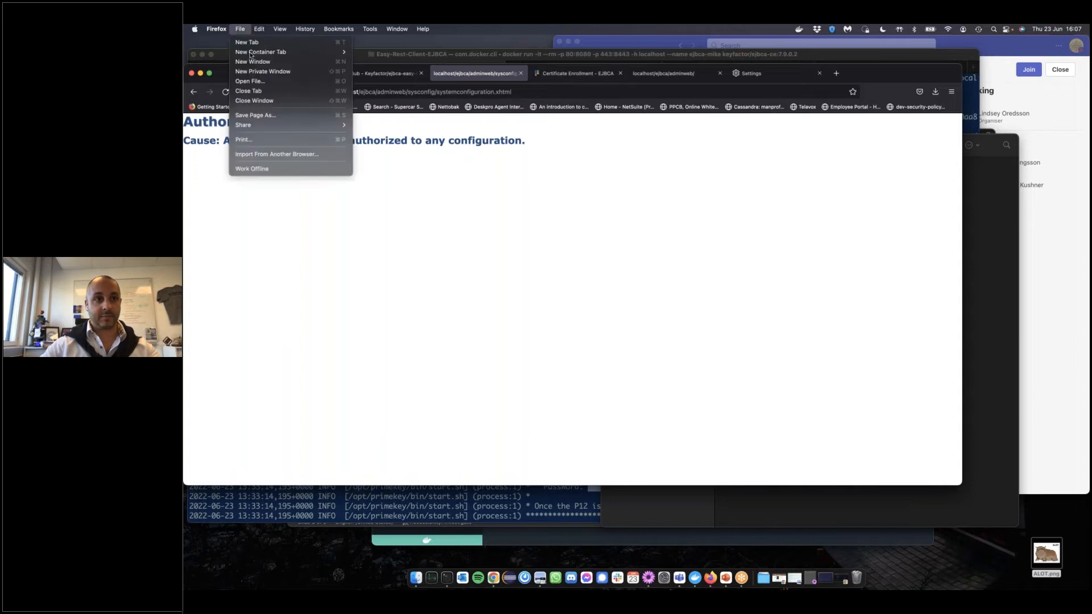
pyautogui.moveTo(261, 51)
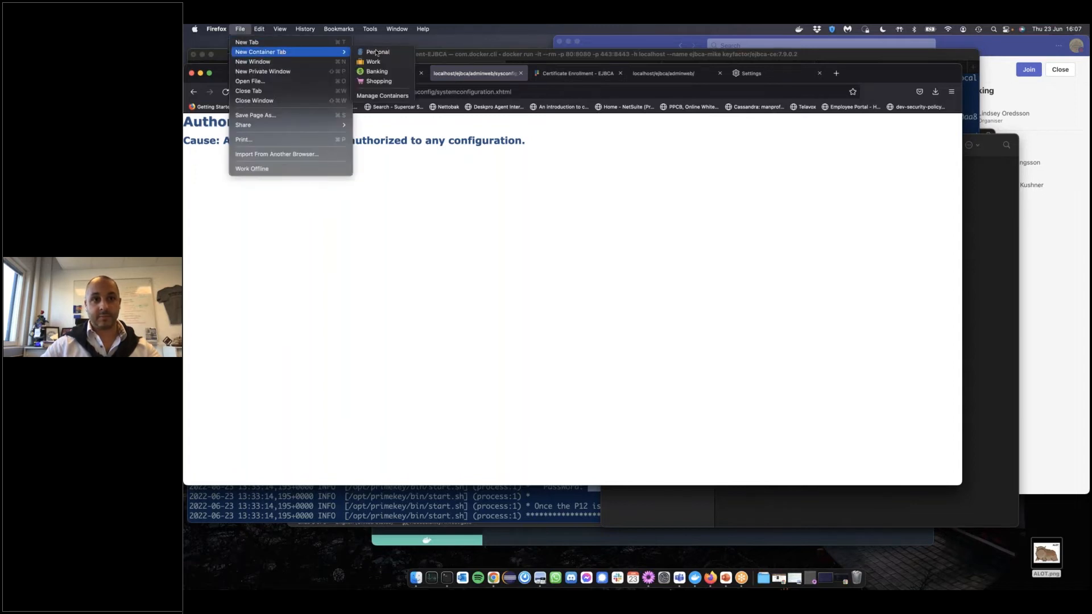
pyautogui.moveTo(375, 61)
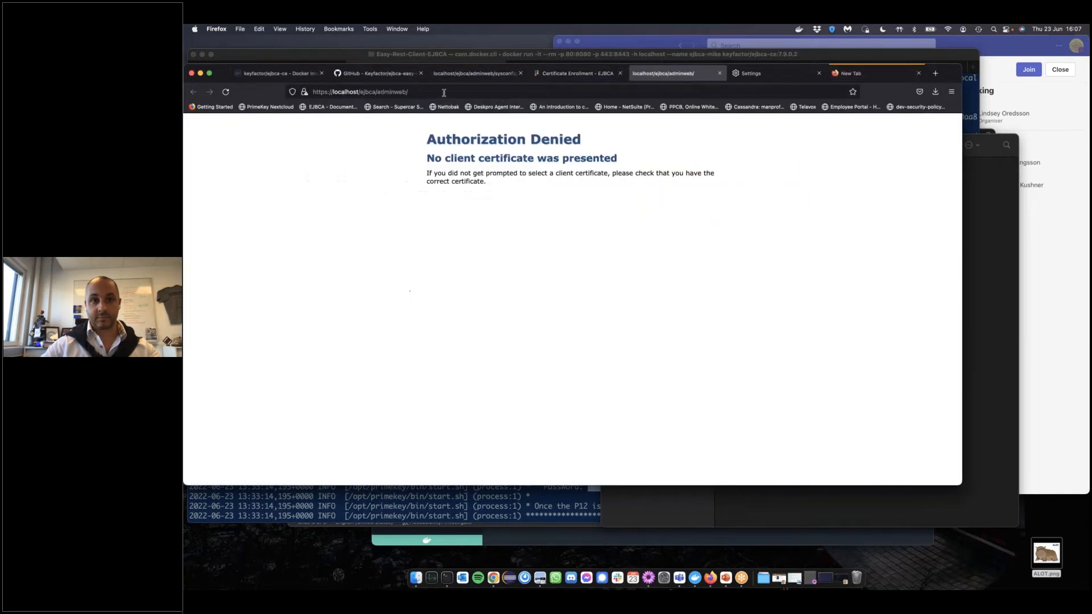
pyautogui.click(361, 91)
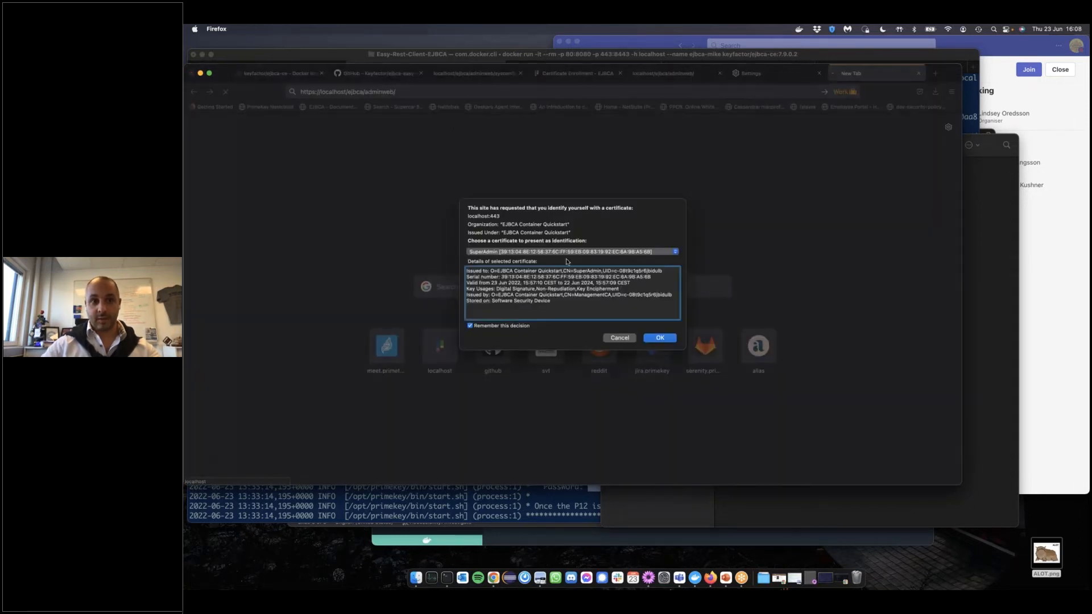
# Log in to EJBCA Administration with the SuperAdmin client certificate.
pyautogui.click(659, 338)
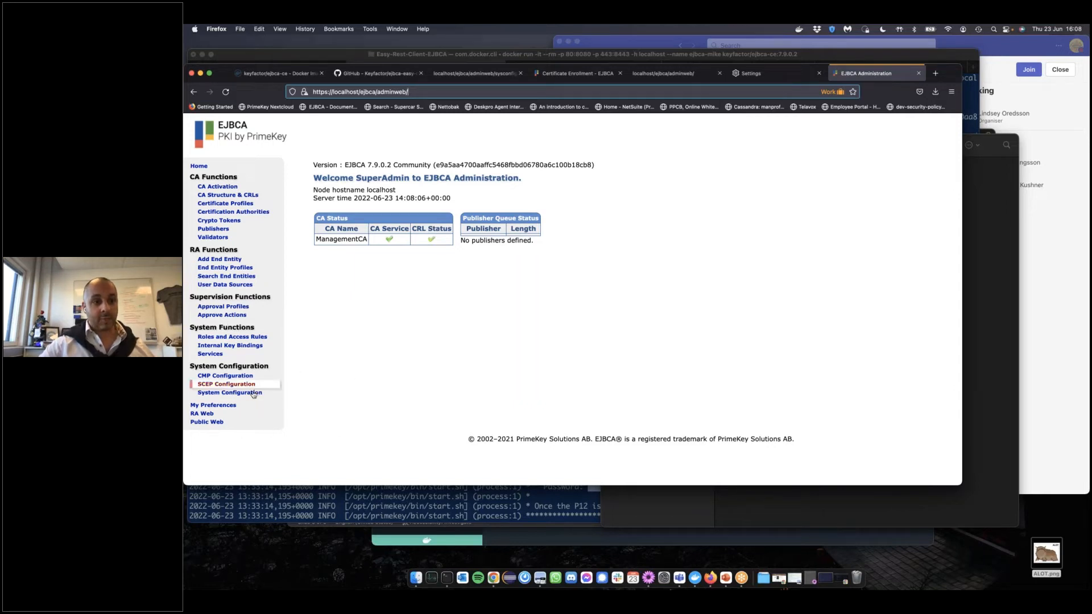
# Enable REST Certificate Management and REST Certificate Management V2 in Protocol Configuration.
pyautogui.click(229, 392)
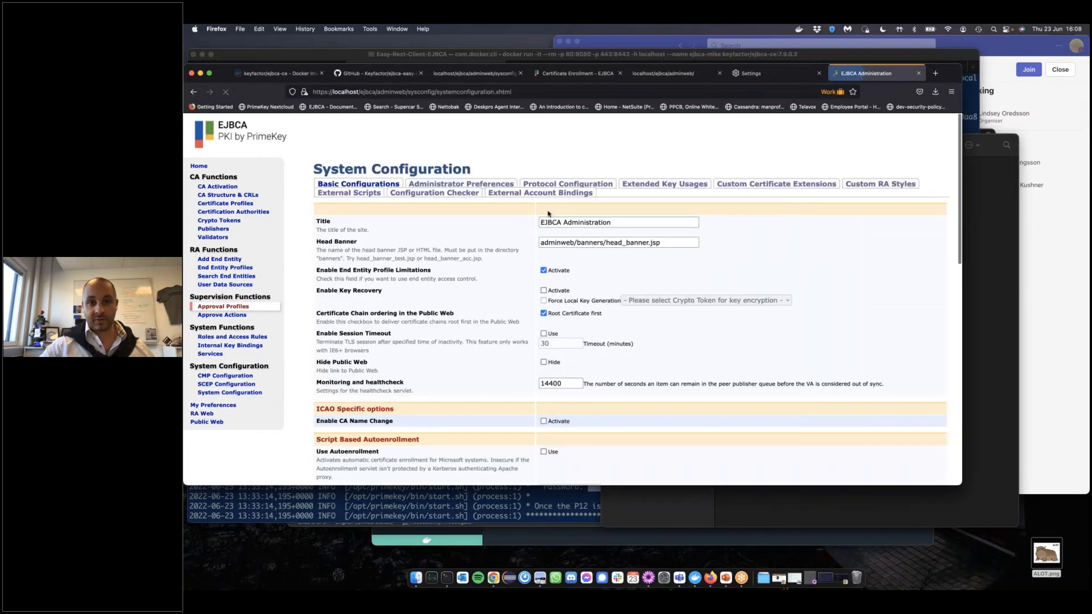
pyautogui.moveTo(566, 183)
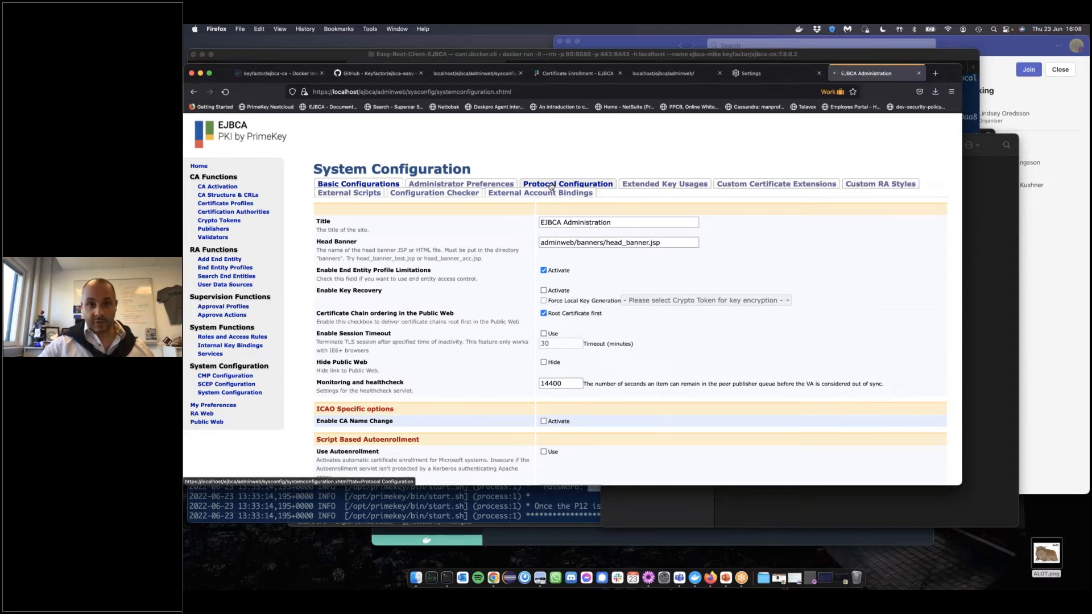
pyautogui.click(566, 183)
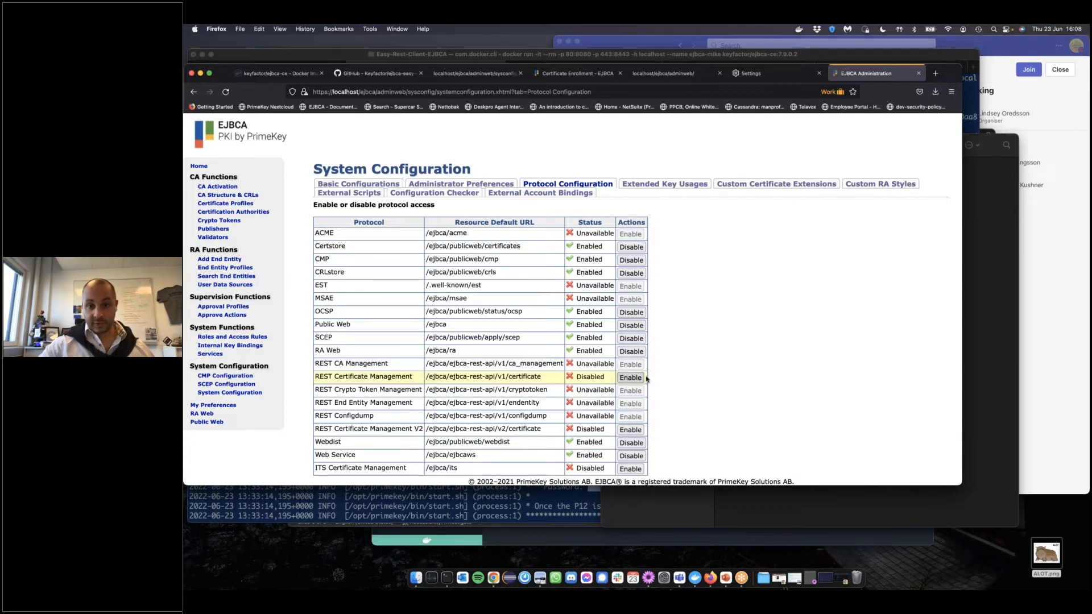
pyautogui.click(629, 376)
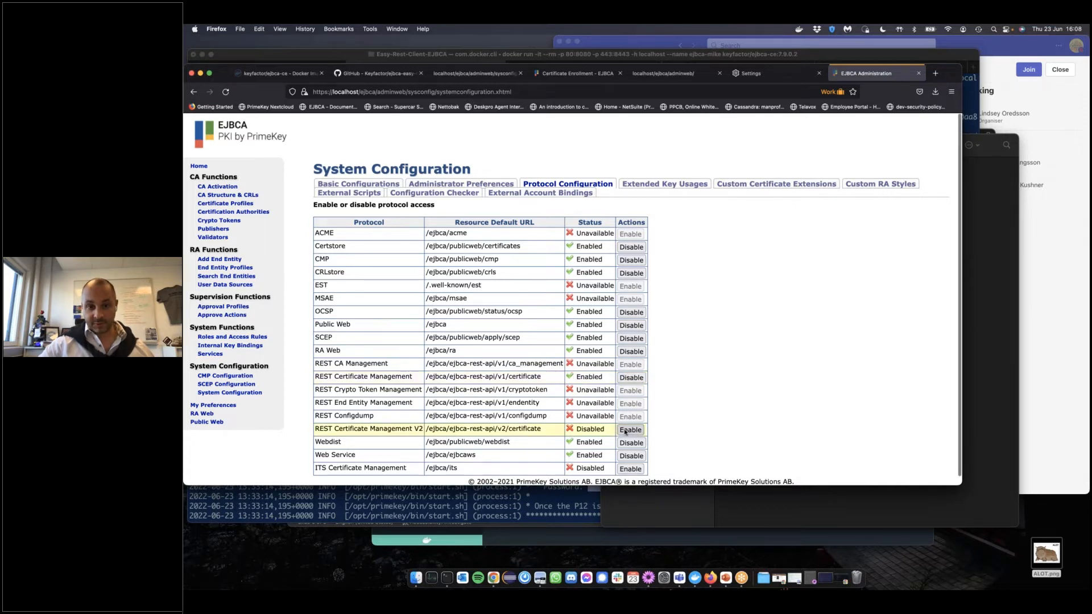
pyautogui.click(630, 429)
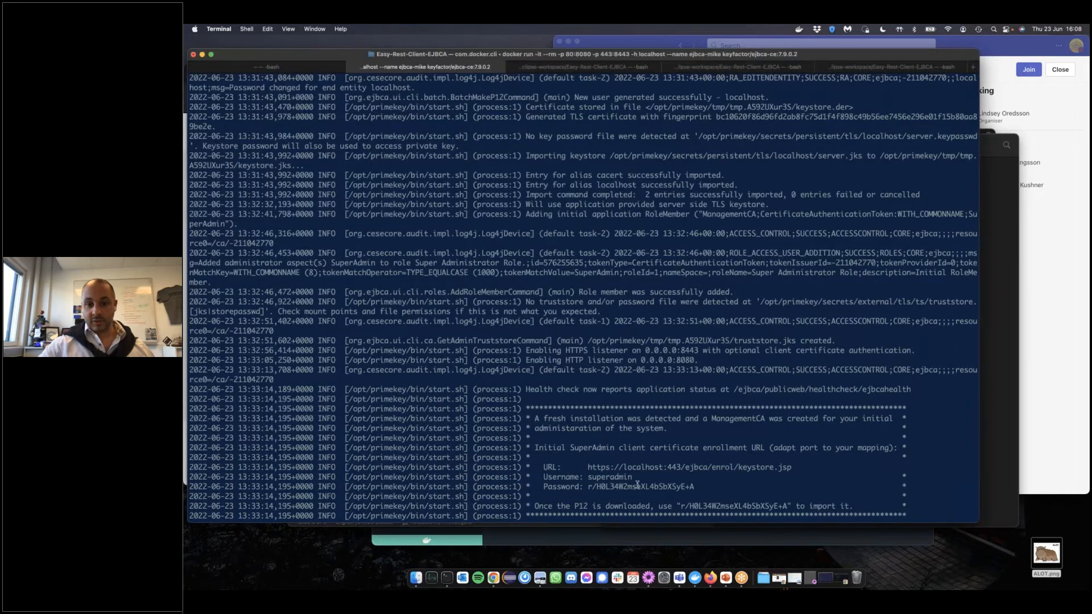
# Pick the SuperAdmin password out of the Terminal log and return to the browser.
pyautogui.doubleClick(640, 486)
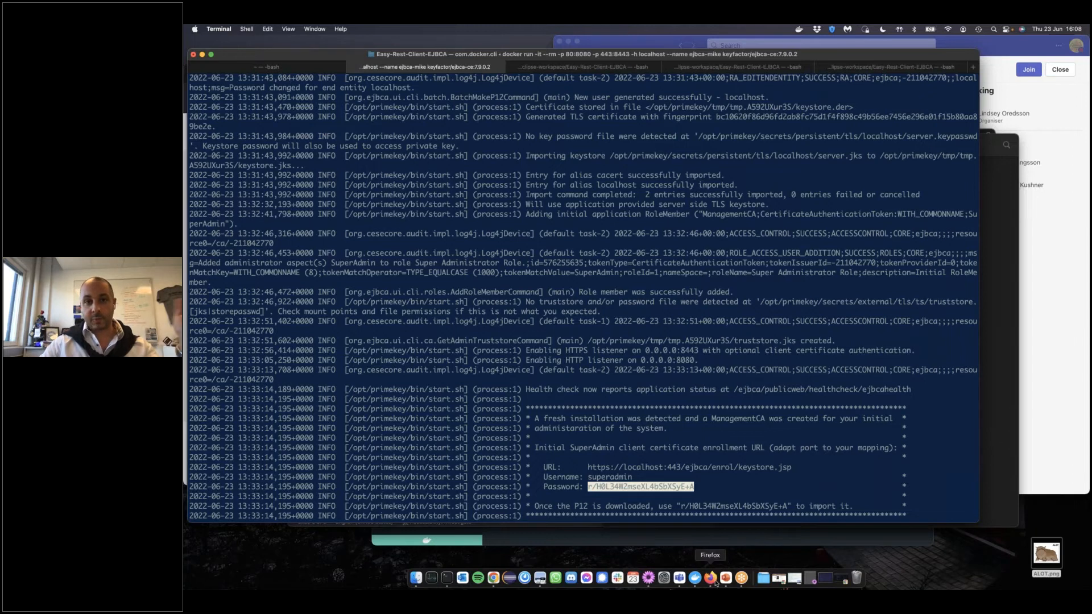
pyautogui.click(709, 578)
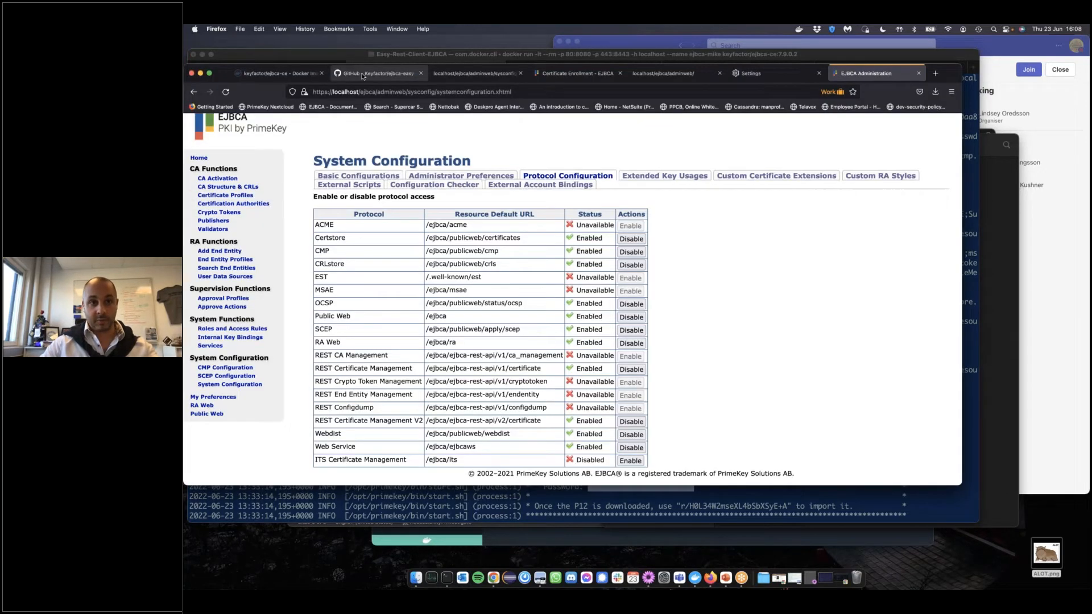
# Show the Keyfactor/ejbca-easy-rest-client GitHub repository and start typing the erce status command for localhost:443.
pyautogui.click(378, 73)
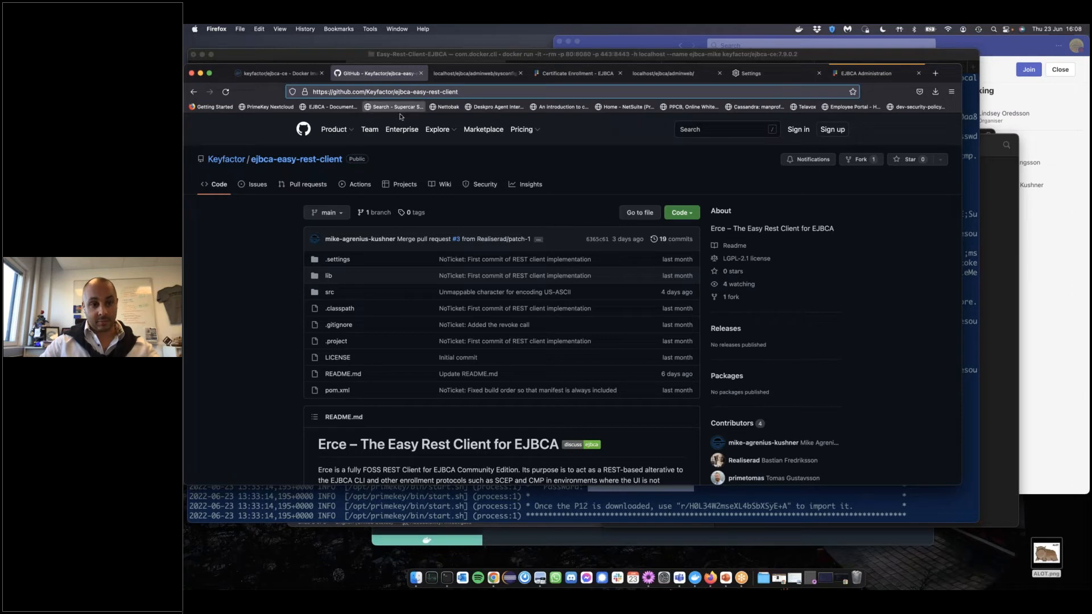
pyautogui.moveTo(628, 376)
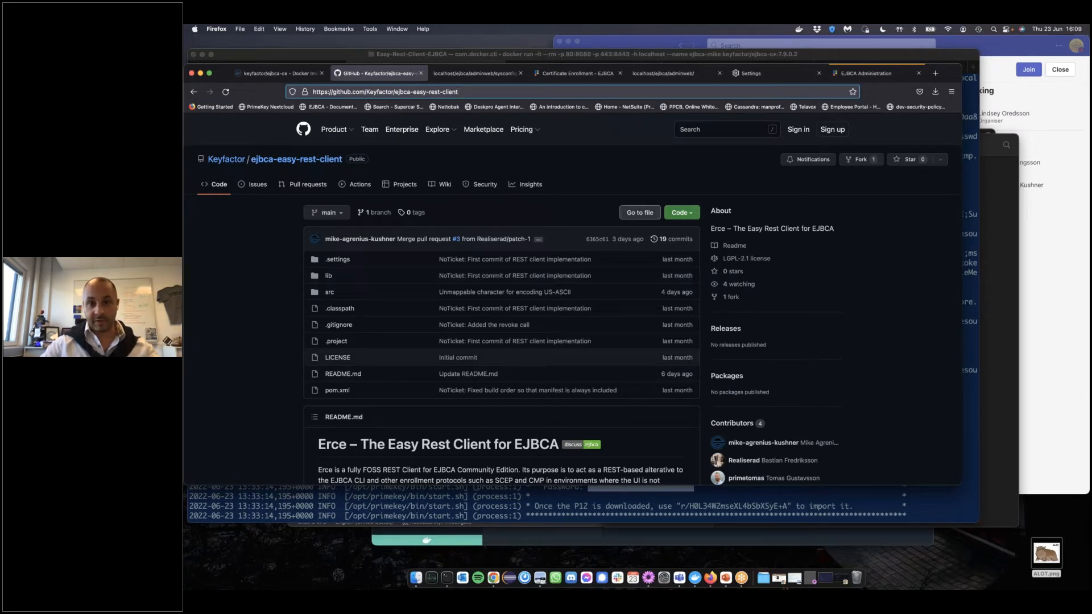
pyautogui.click(678, 213)
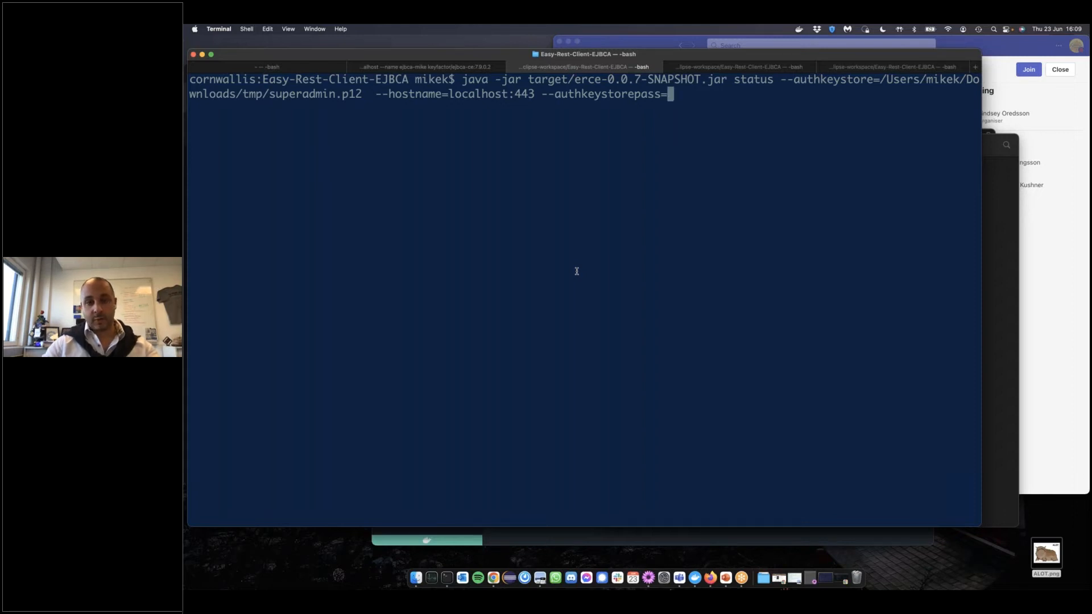
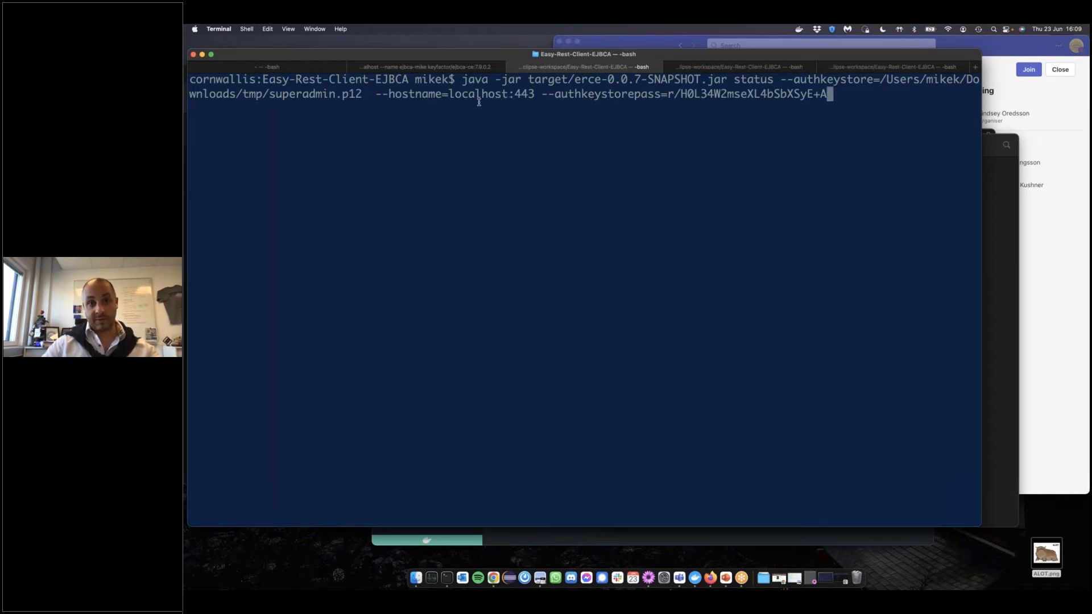
# Run erce status with the SuperAdmin keystore password, getting status OK and REST API 2.0.
pyautogui.moveTo(553, 98)
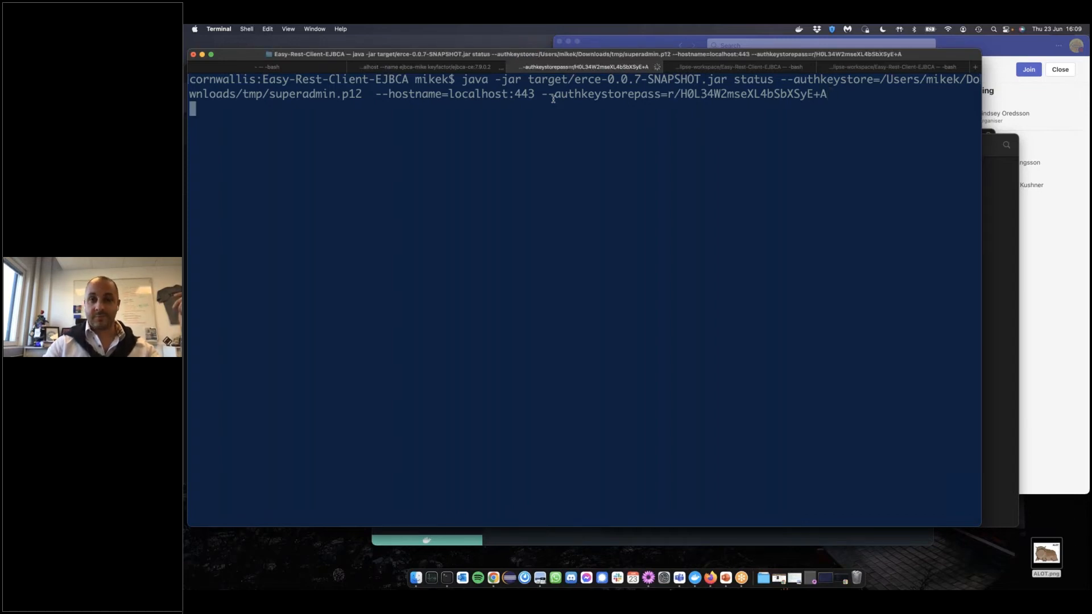
pyautogui.press('Return')
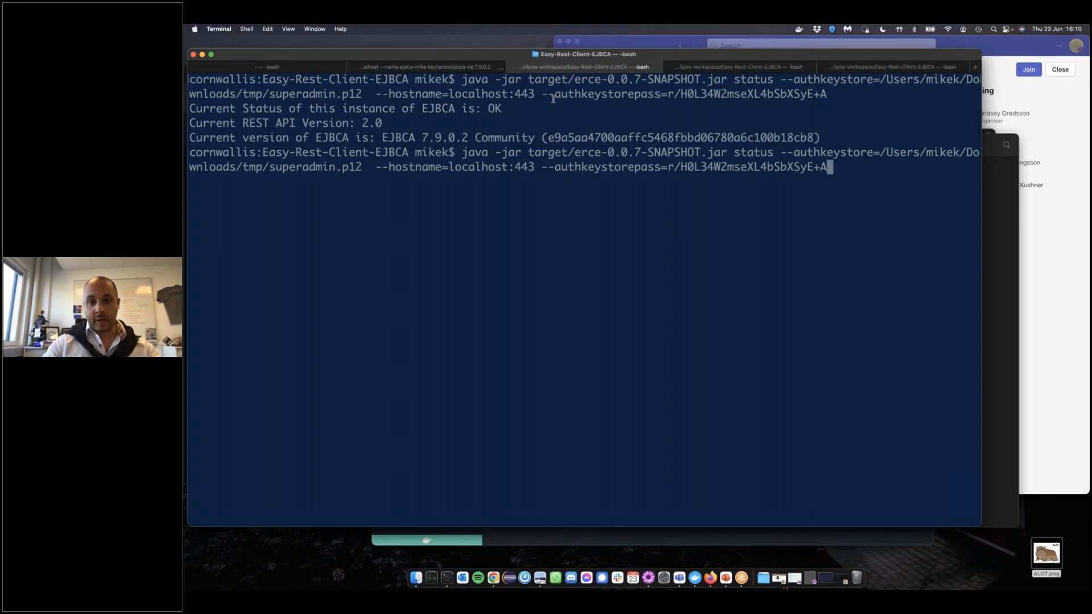
# Run the recalled erce status command with --help to show its manual.
pyautogui.write('--')
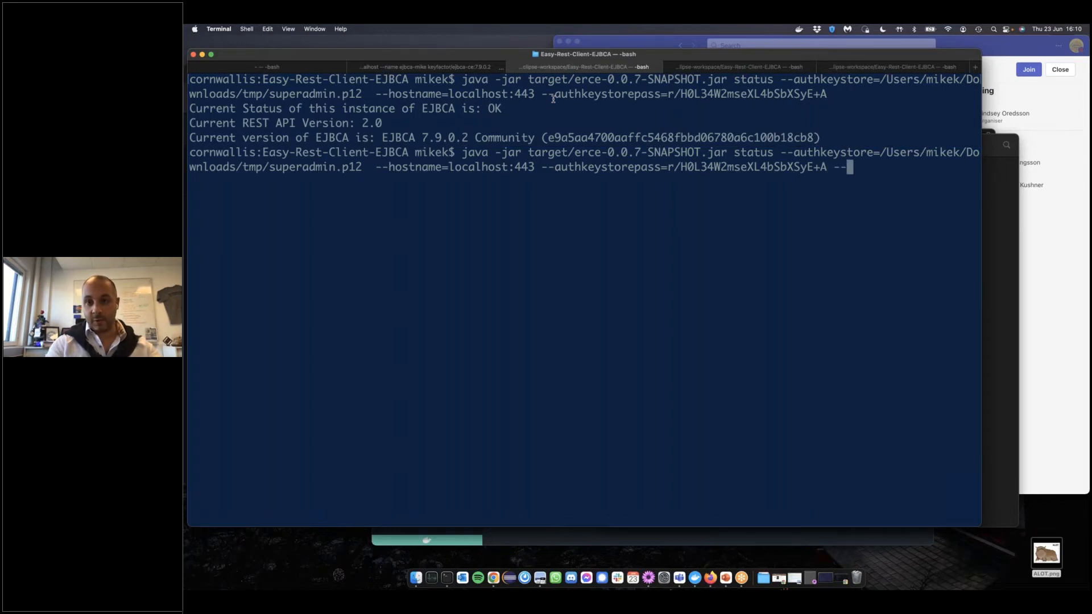
pyautogui.write('help')
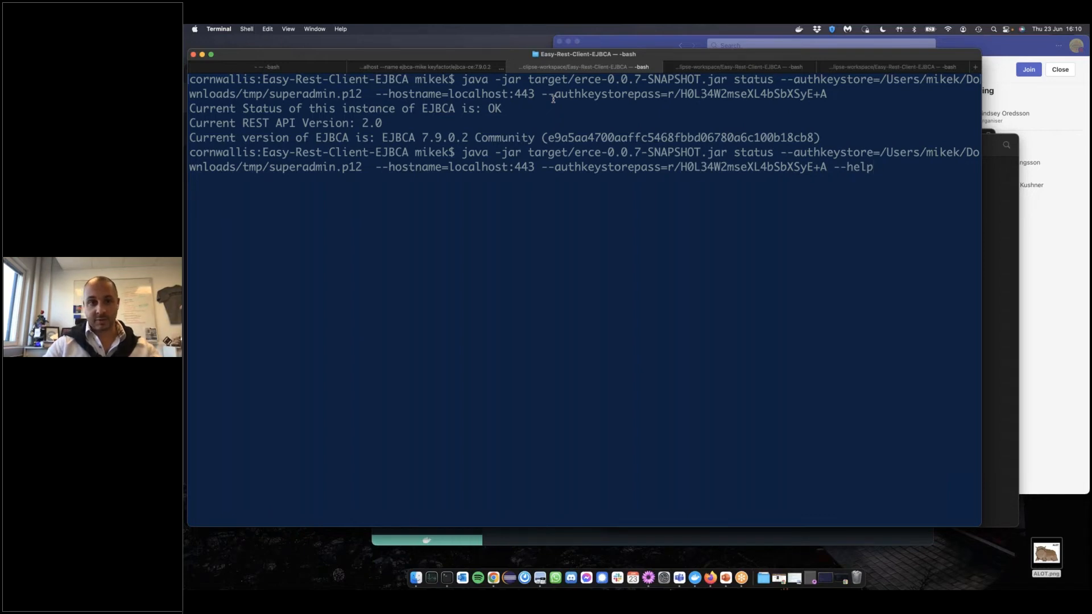
pyautogui.press('Return')
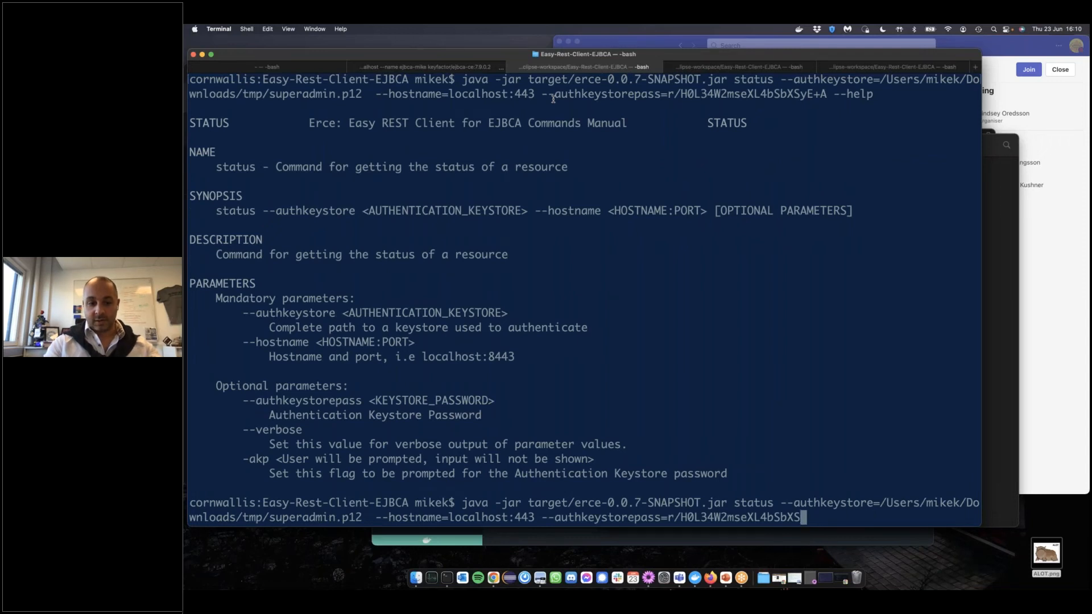
# Erase the recalled command back to just 'java -jar target/erce-0.0.7-SNAPSHOT.jar -'.
pyautogui.press('backspace')
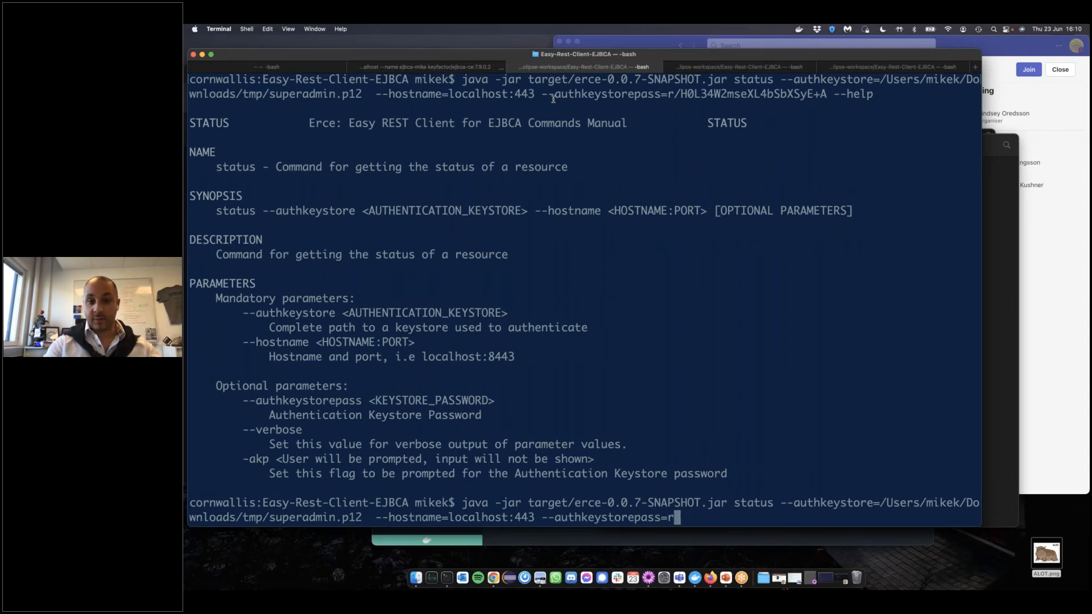
pyautogui.press('Backspace')
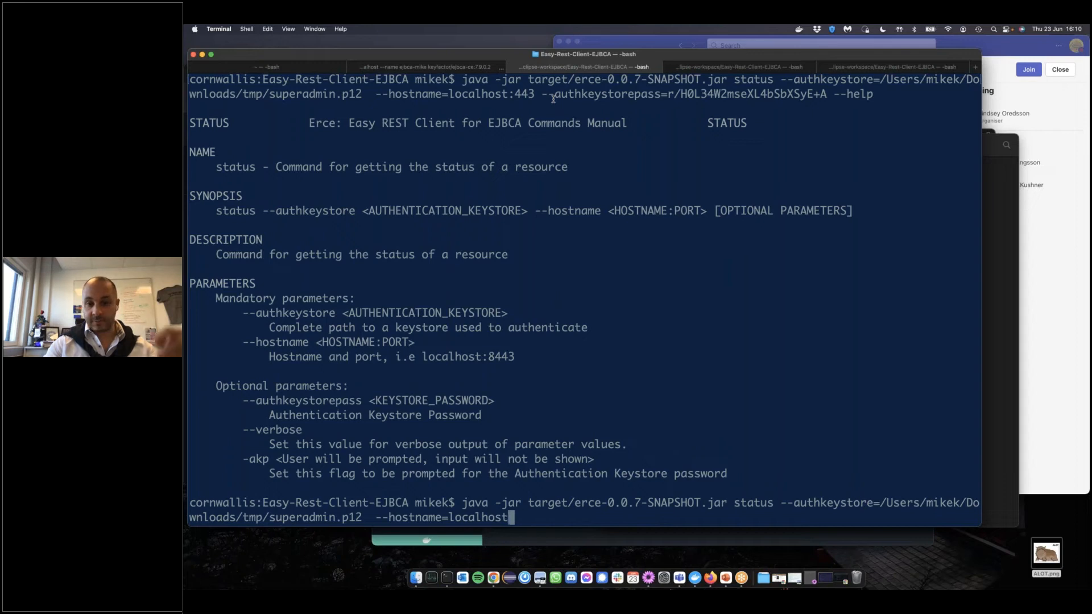
pyautogui.press('Backspace')
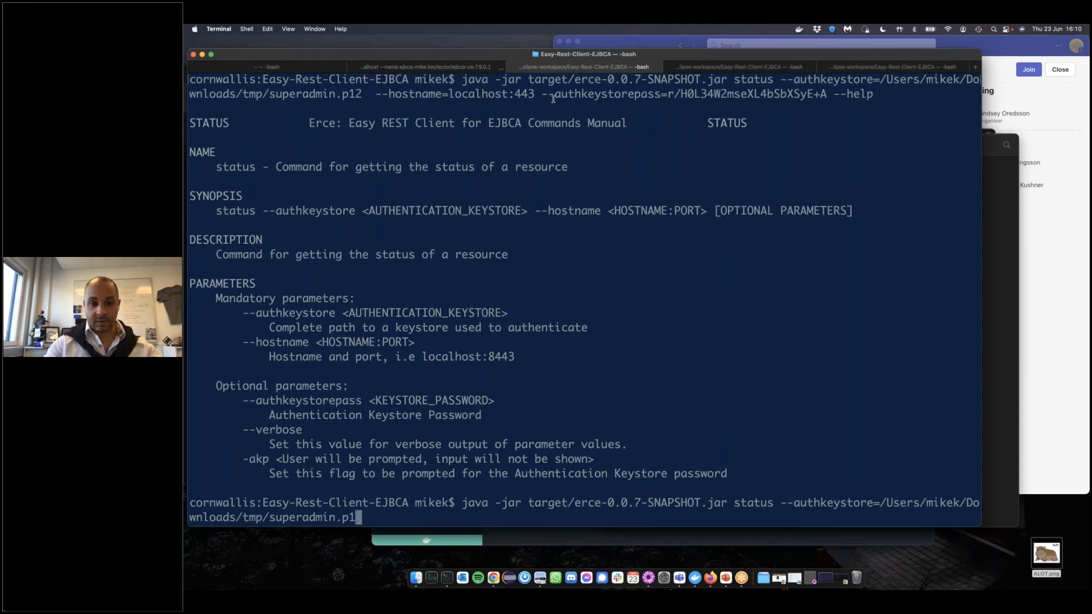
pyautogui.press('Backspace')
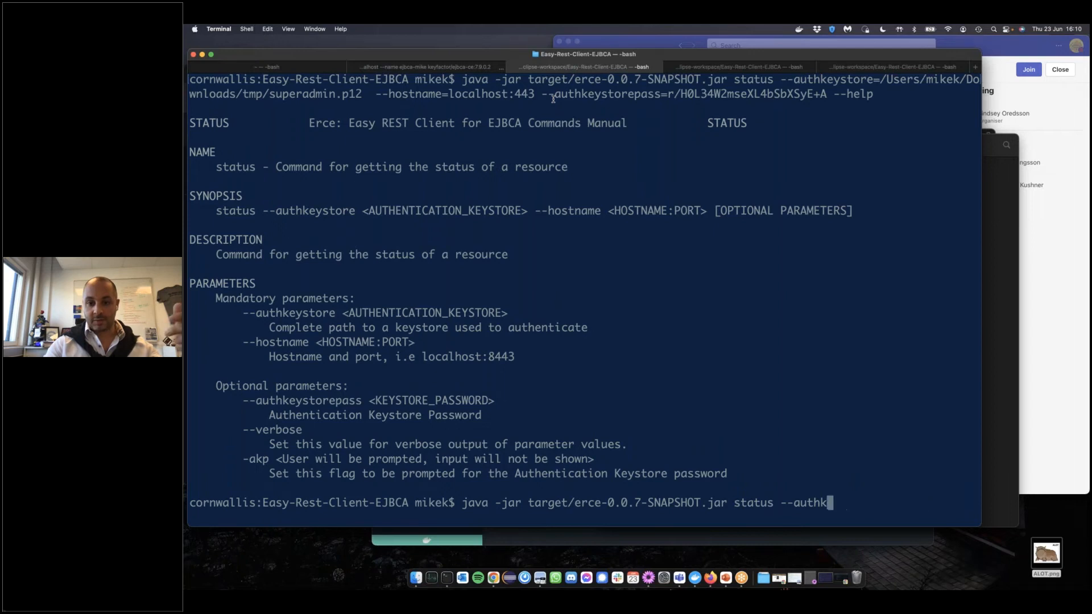
pyautogui.press('backspace')
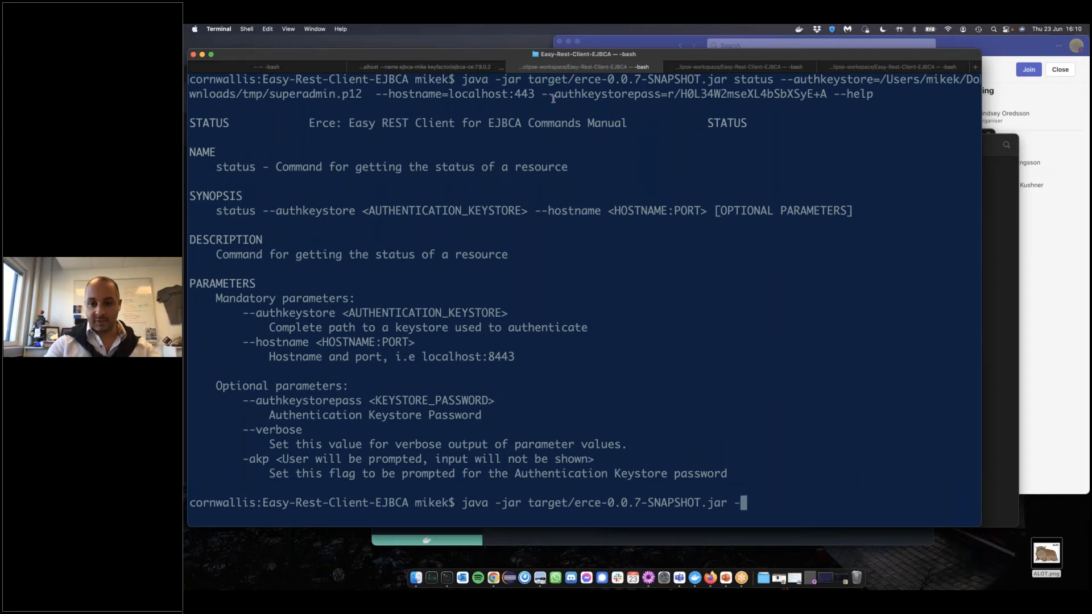
# Run erce enroll genkeys for demo001 with RSA 2048, writing demo001.pem and demo001.p12 to tmp.
pyautogui.write('-help')
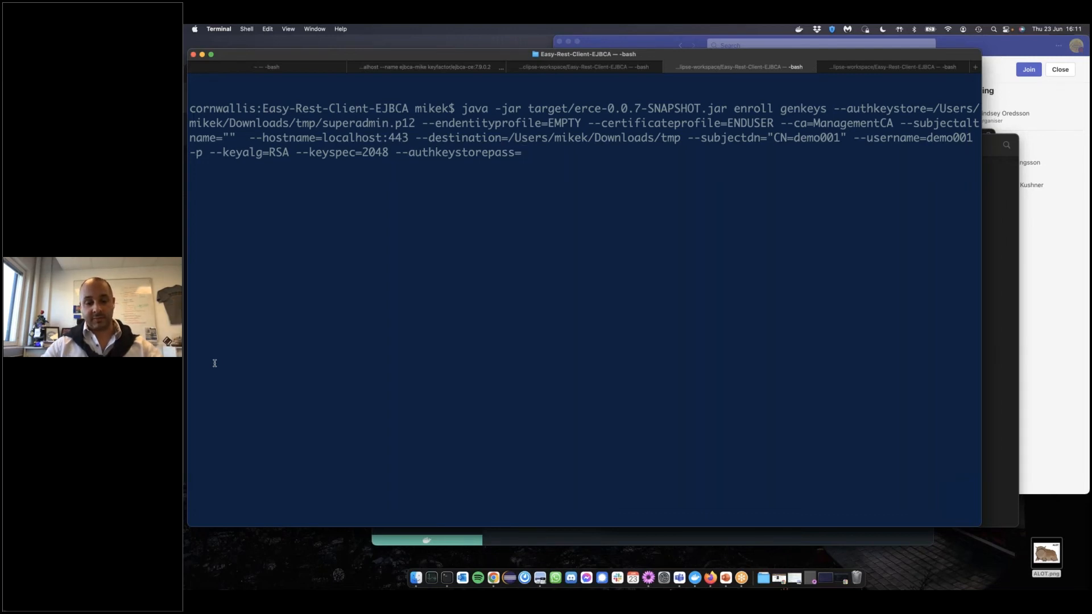
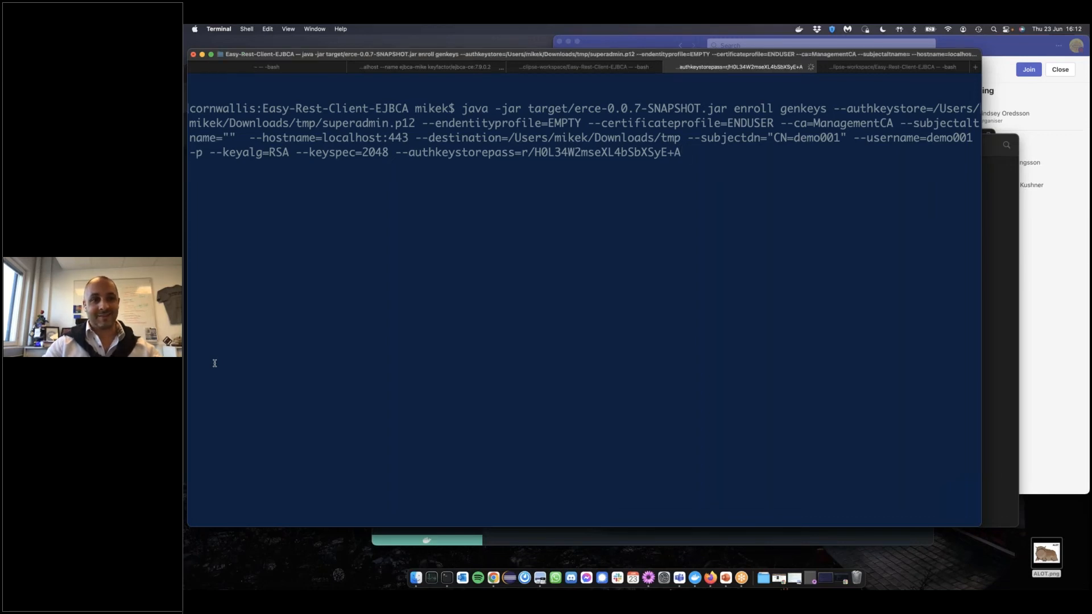
pyautogui.press('Return')
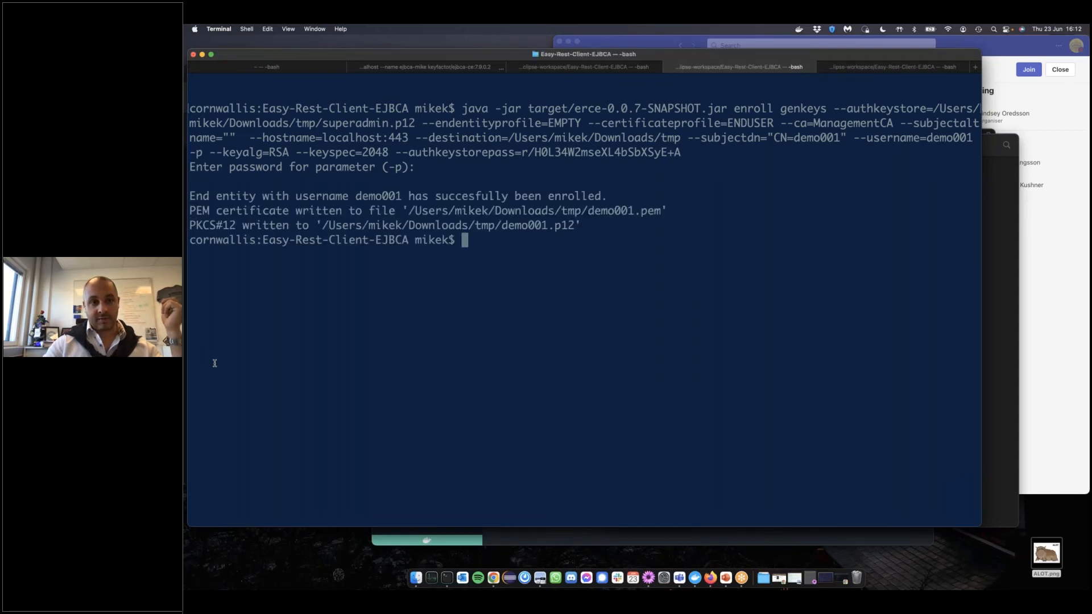
pyautogui.moveTo(417, 578)
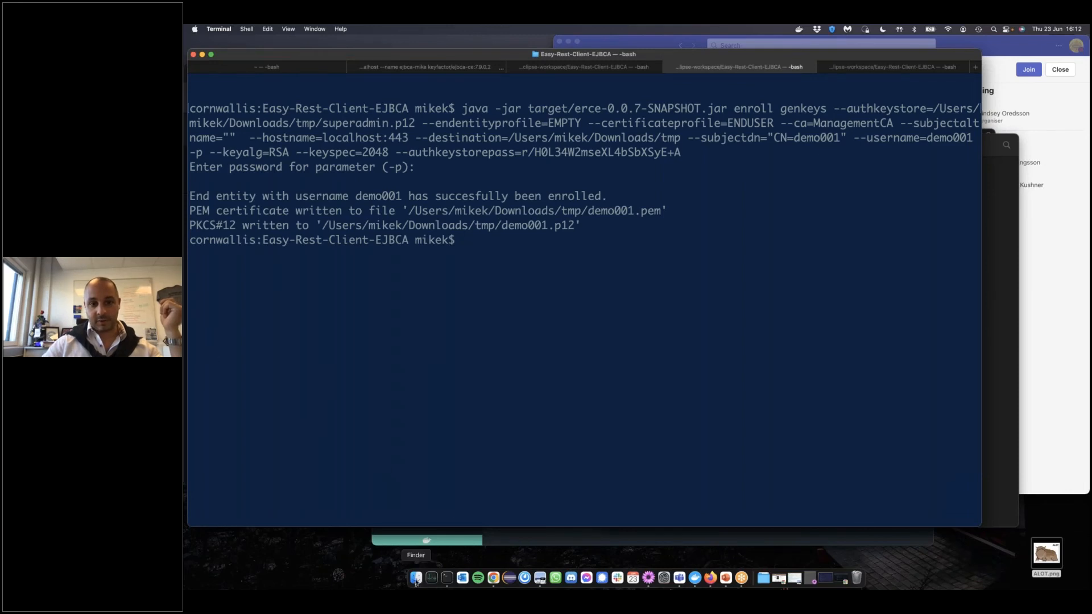
# Show tmp in Finder with superadmin.p12, demo001.pem and the new demo001.p12.
pyautogui.click(417, 578)
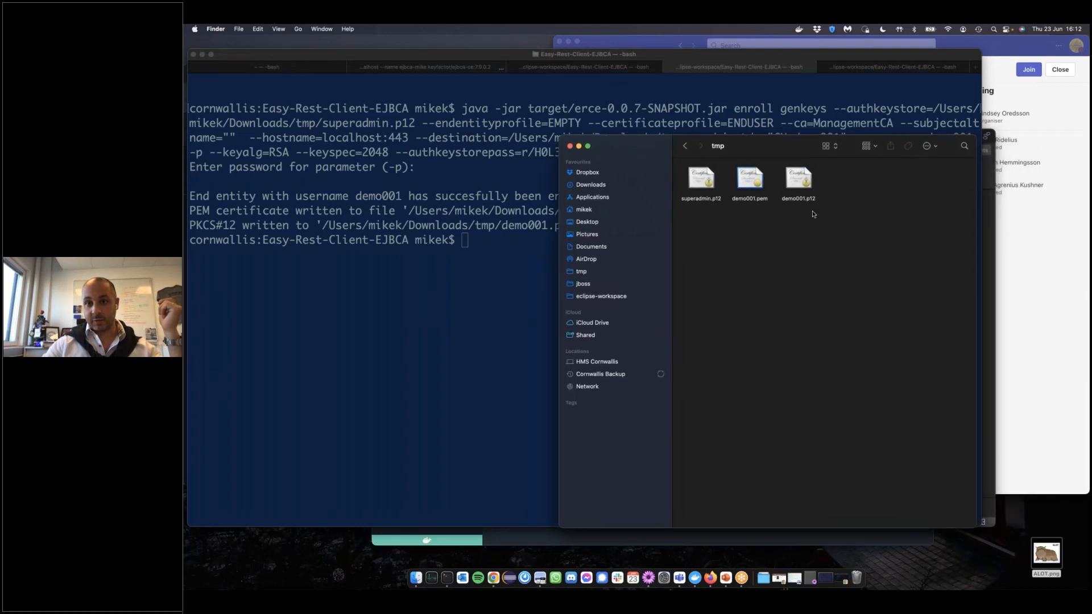
pyautogui.click(799, 179)
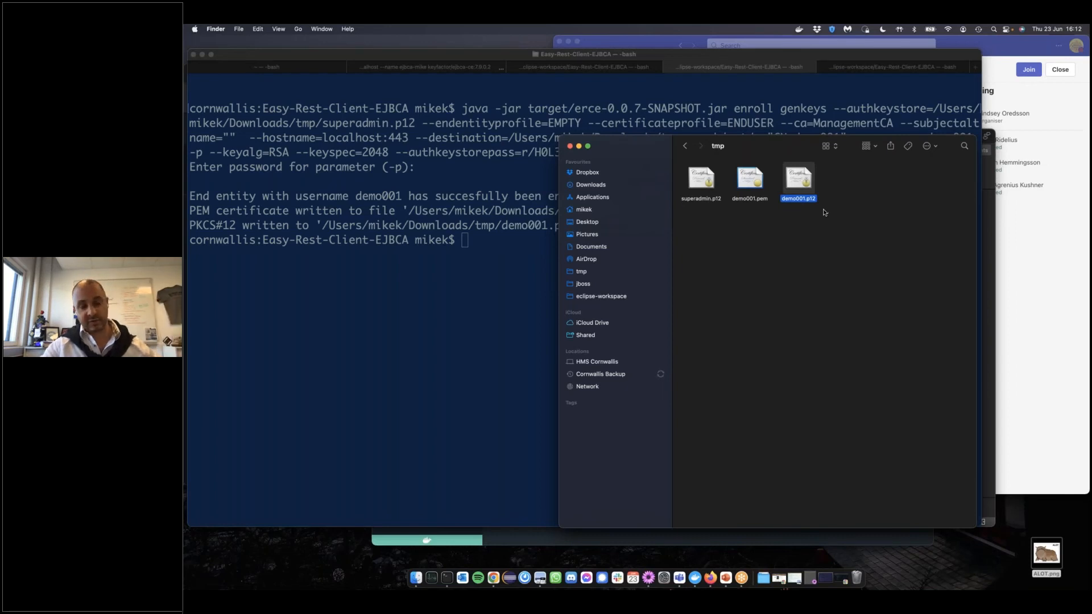
pyautogui.moveTo(786, 224)
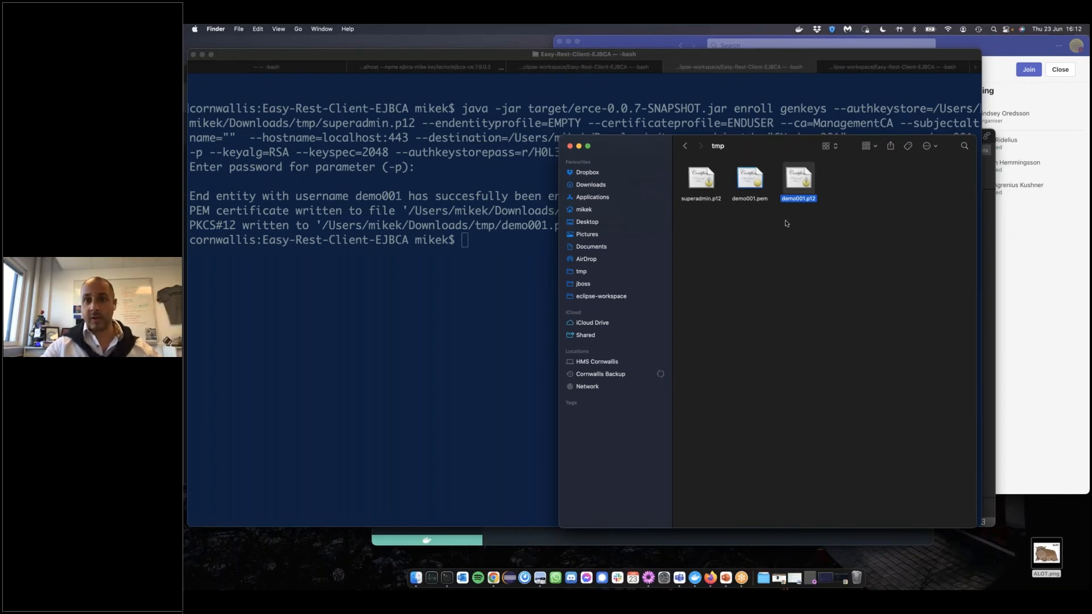
pyautogui.click(750, 180)
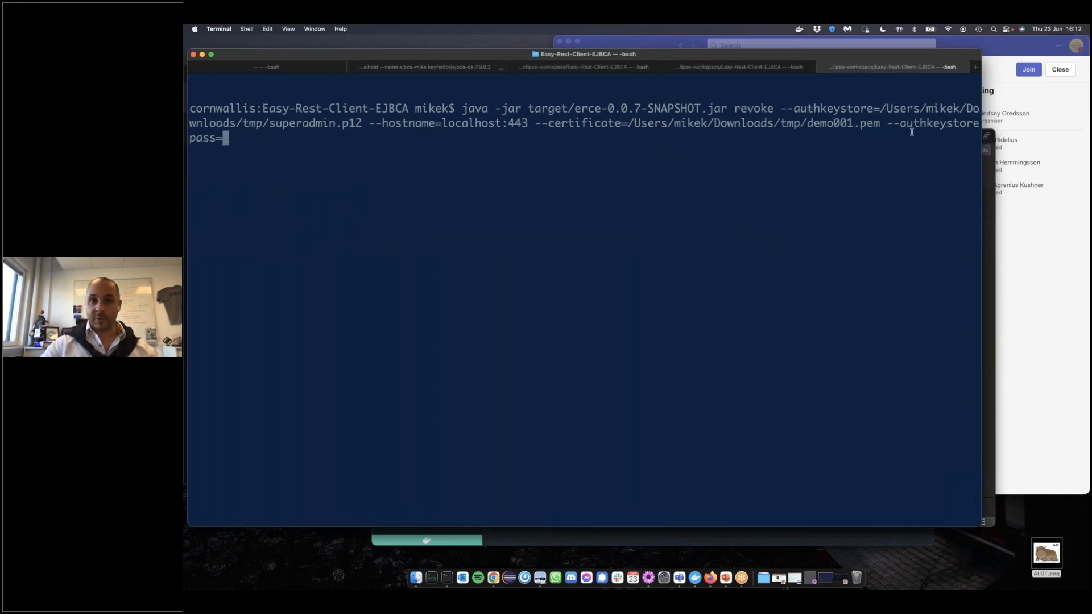
pyautogui.moveTo(502, 174)
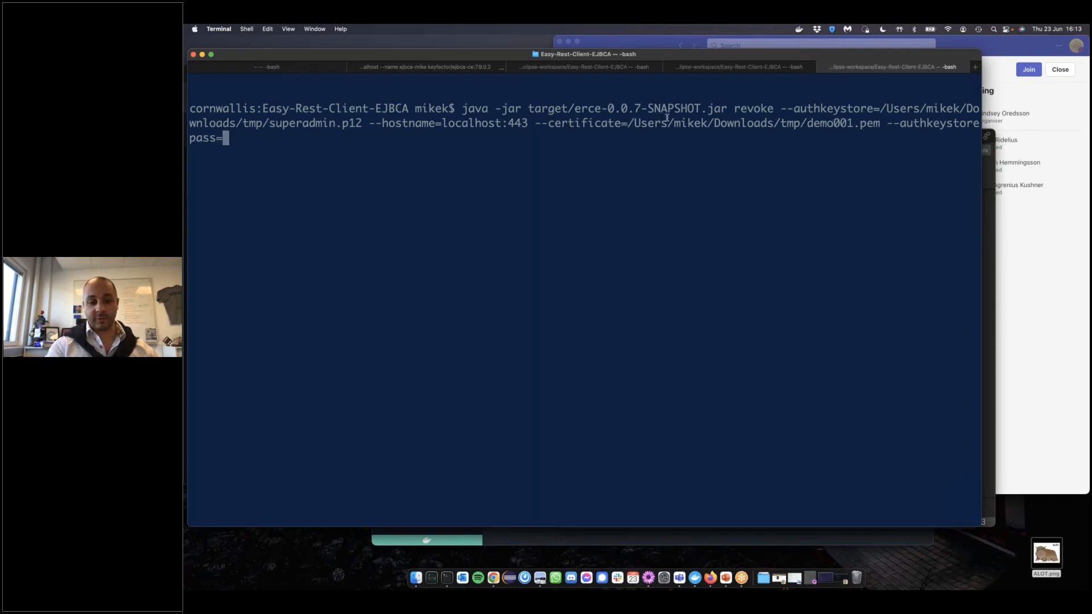
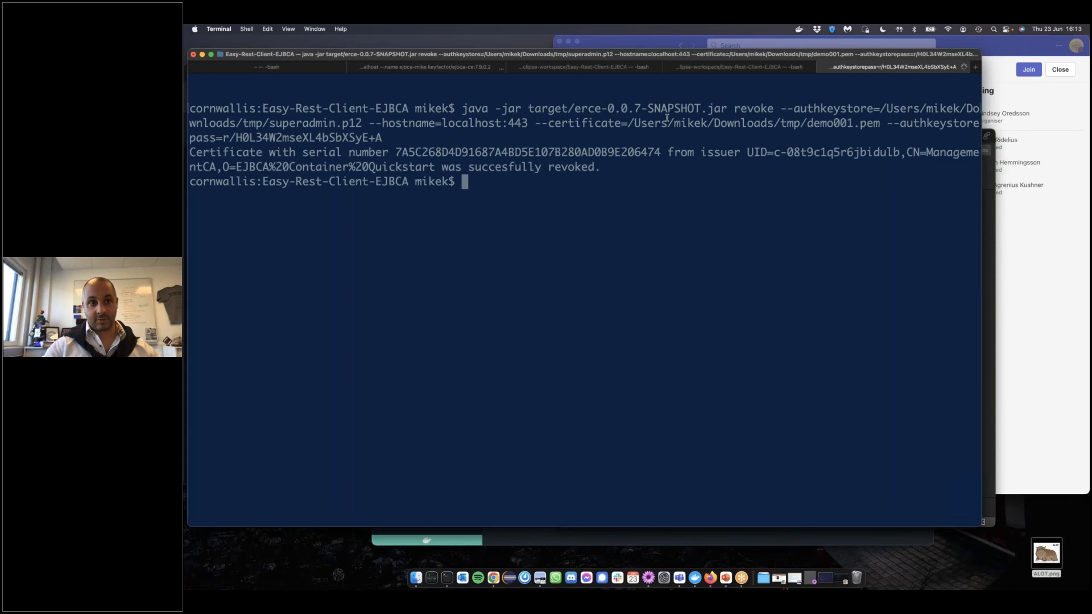
# Run erce revoke on demo001.pem with the keystore password, then return to the presentation.
pyautogui.click(892, 66)
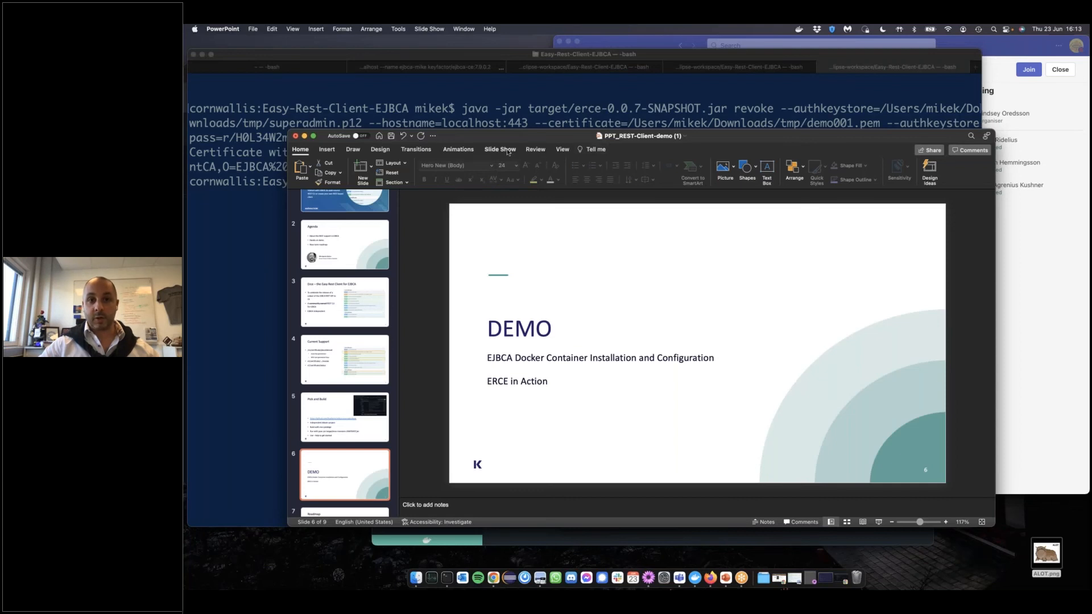
# Play the slideshow from the current slide through to the Roadmap slide.
pyautogui.click(501, 149)
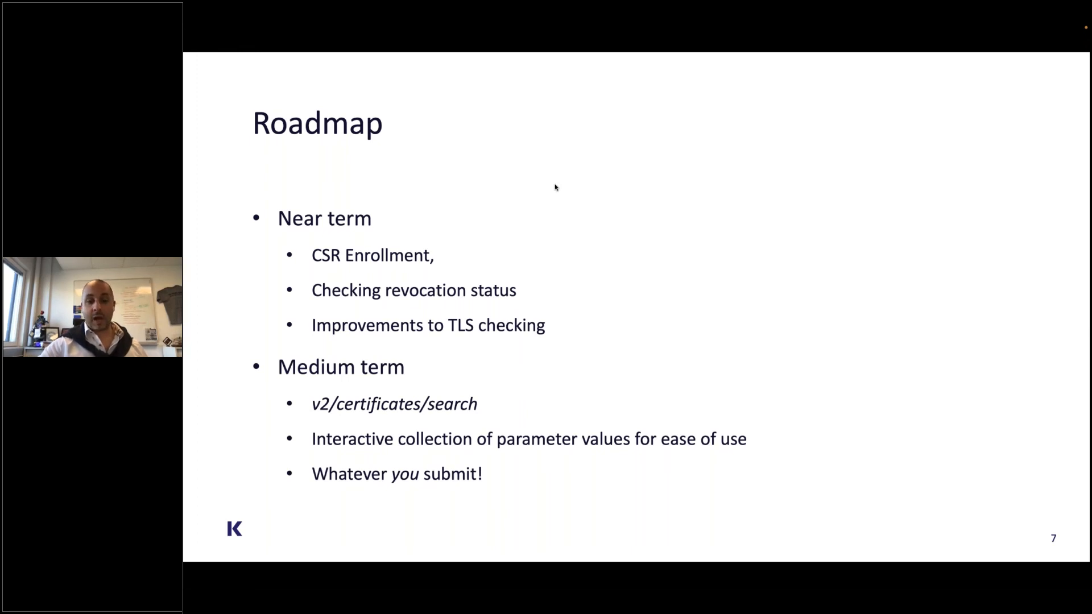
# Advance from Roadmap past Useful links to the closing Thank you slide.
pyautogui.press('right')
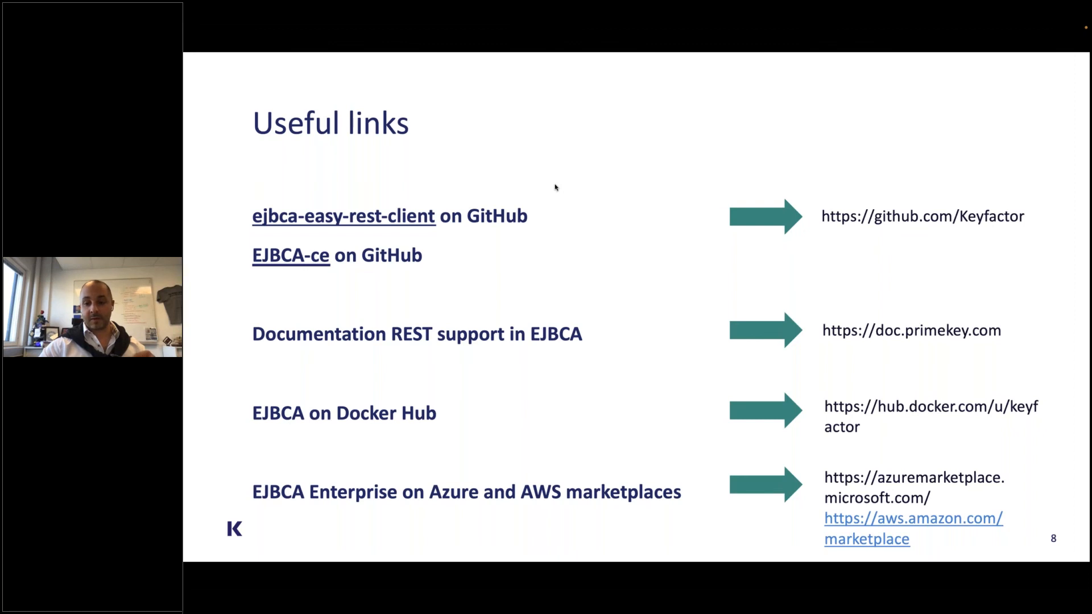
pyautogui.press('right')
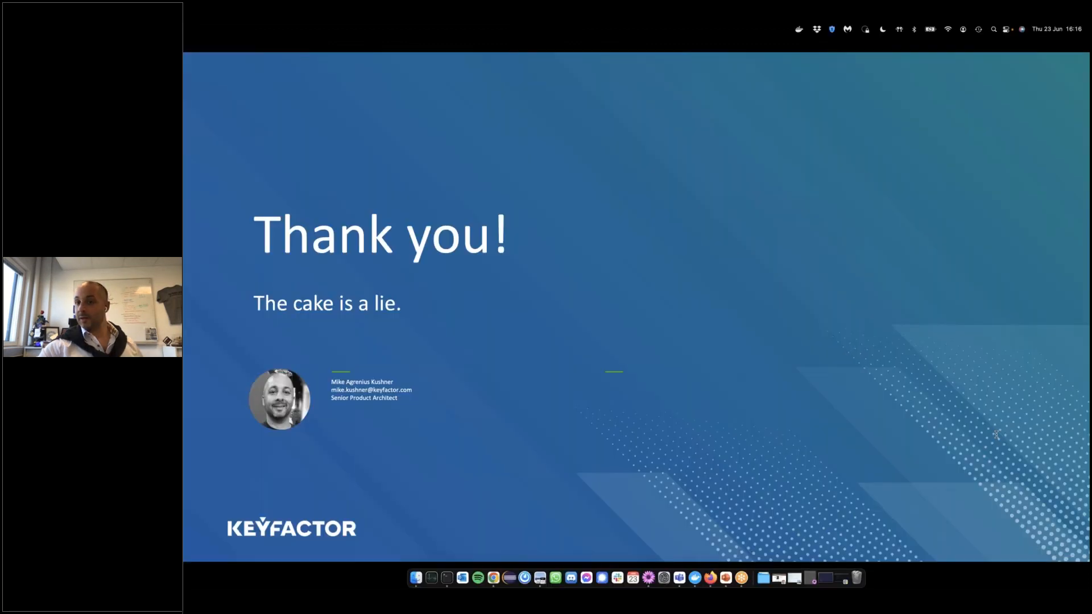